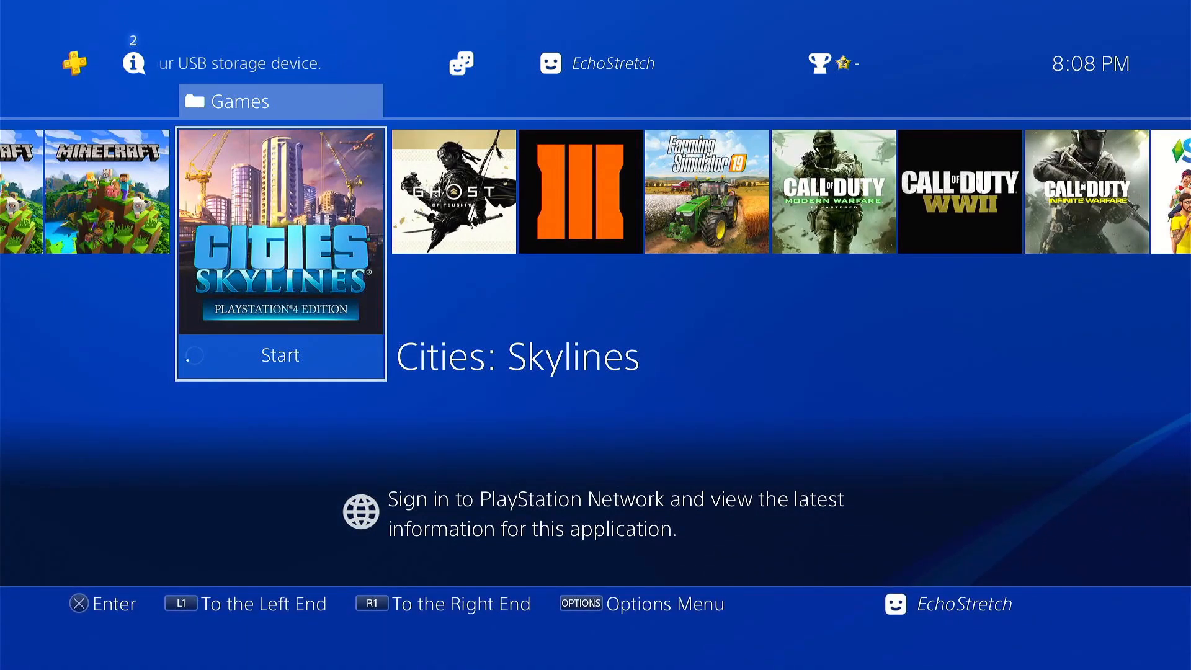
Review Cities: Skylines' installed add-ons via Options > Information, scrolling through Campus, Sunset Harbor, Snowfall.
click(279, 355)
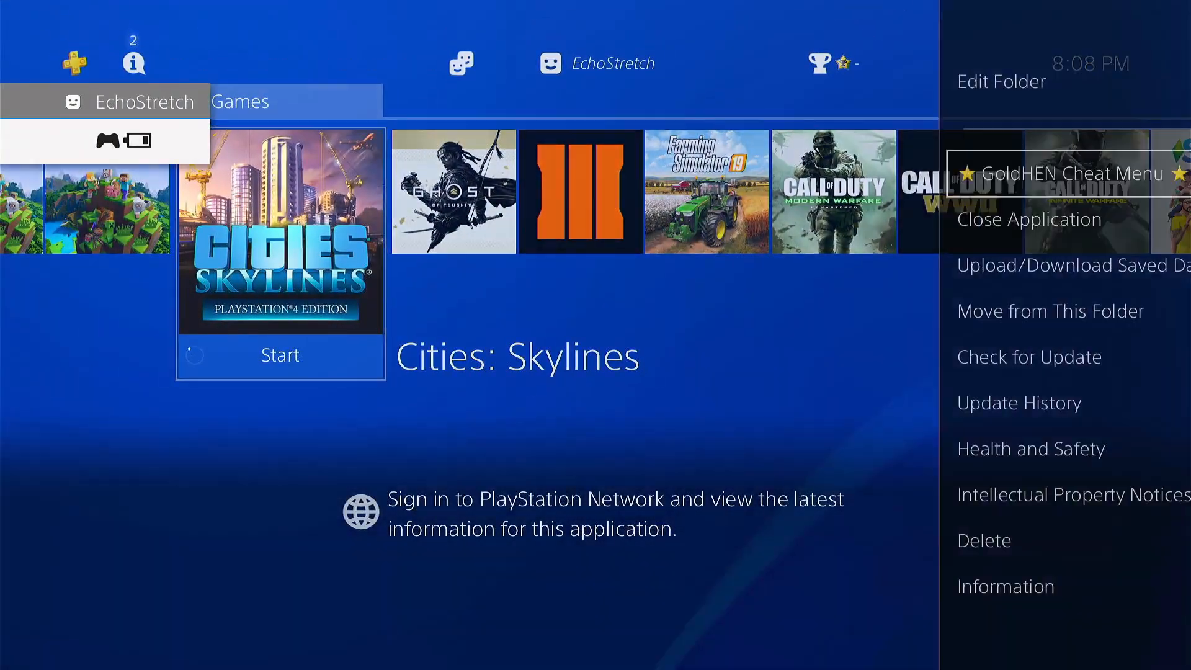
click(1004, 585)
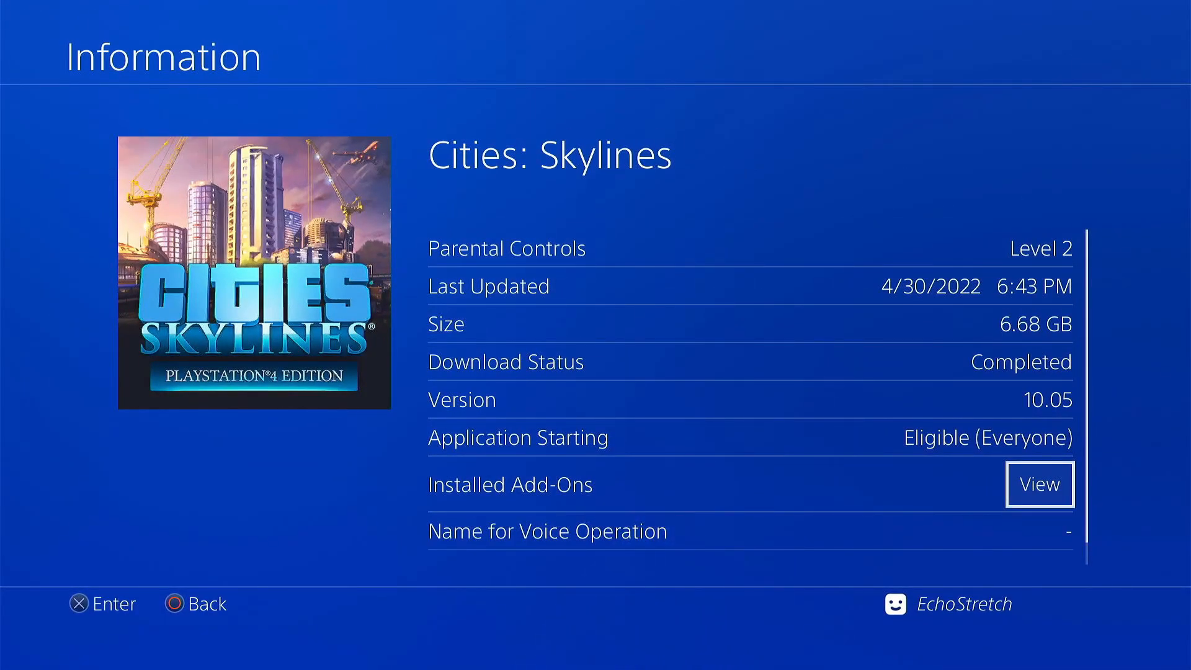
click(1039, 485)
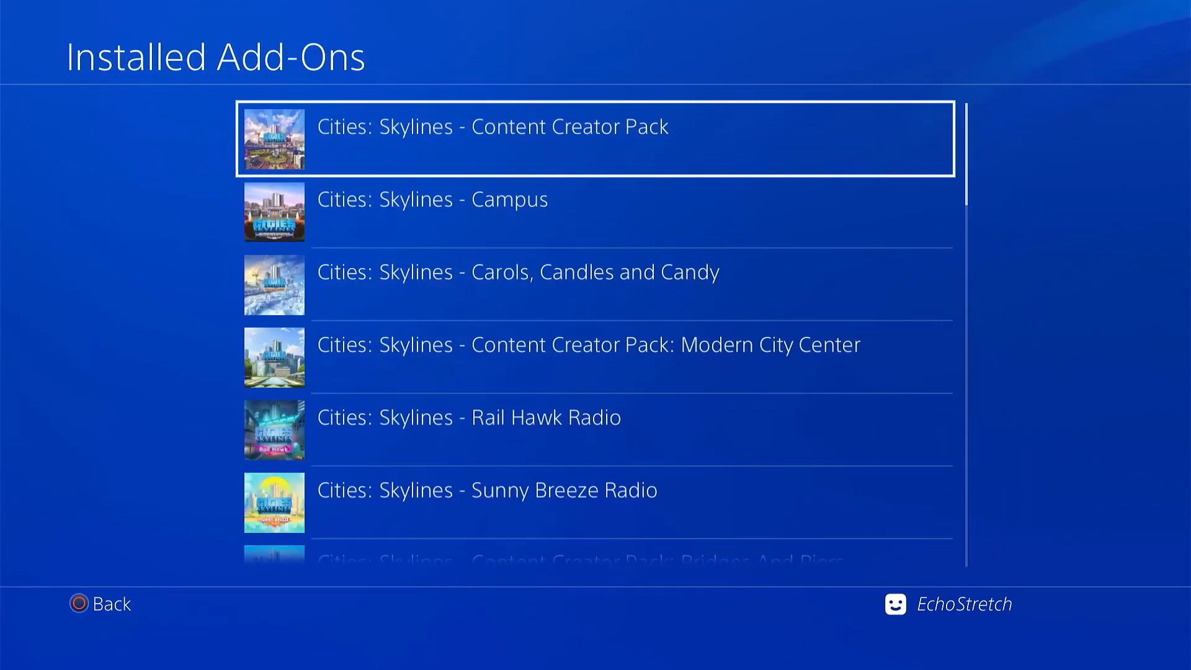
scroll(down, 3)
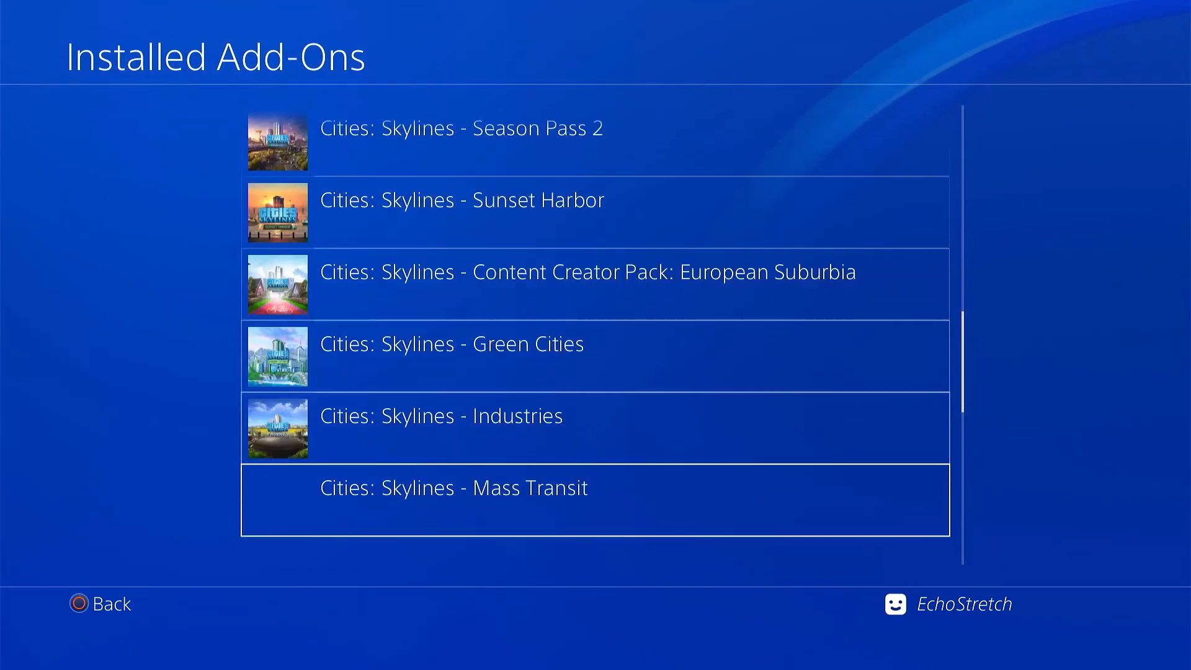
scroll(down, 3)
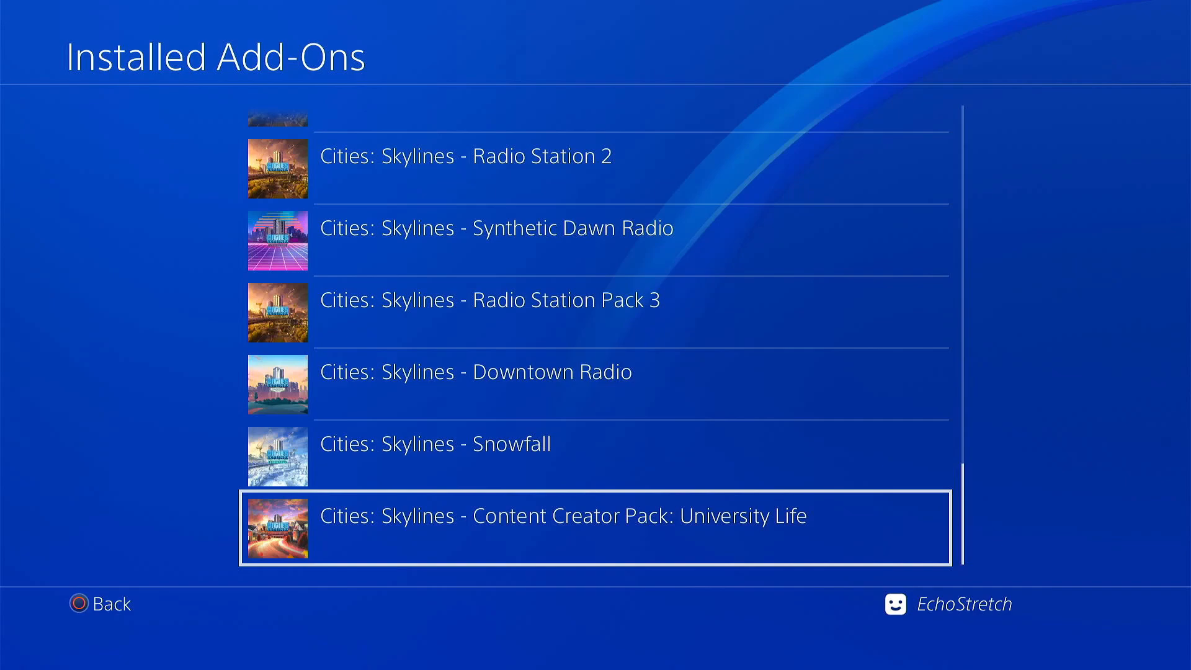
key(Circle)
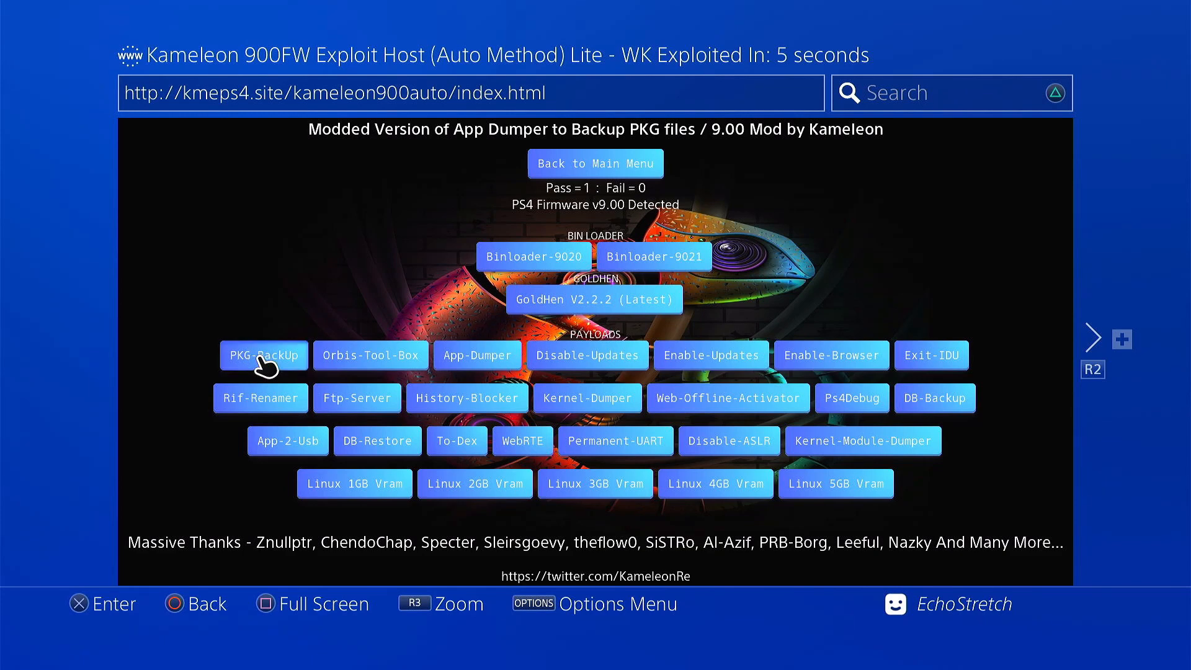
Run the PKG-BackUp payload to completion and leave the exploit browser for the home screen.
click(263, 355)
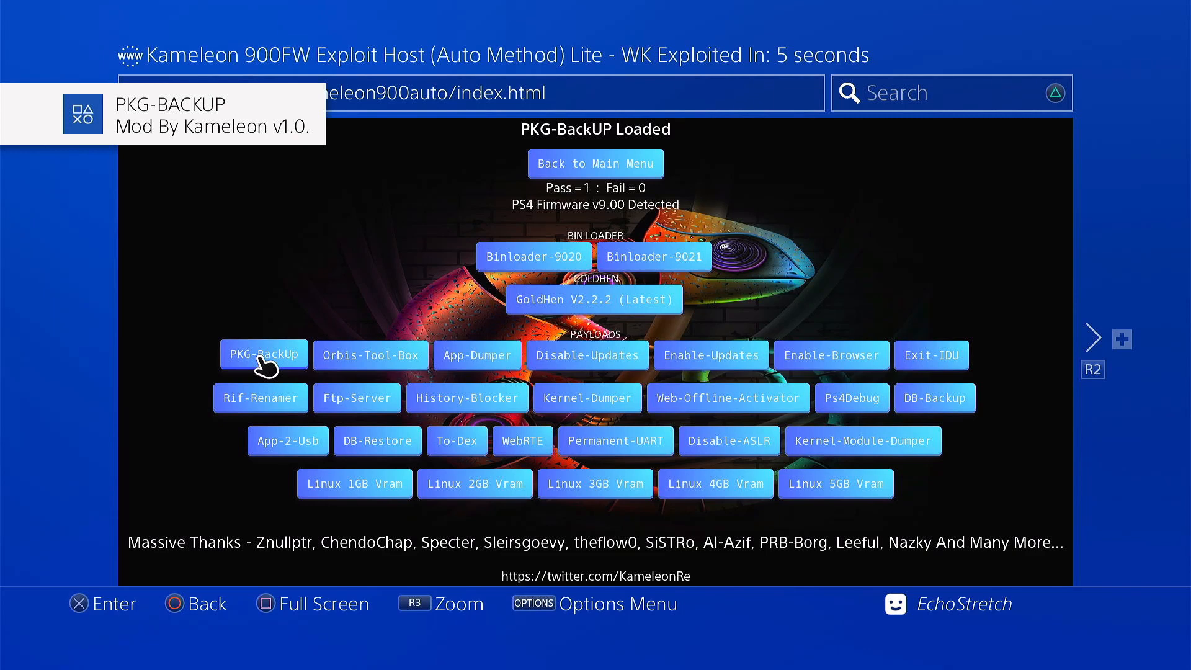
click(263, 354)
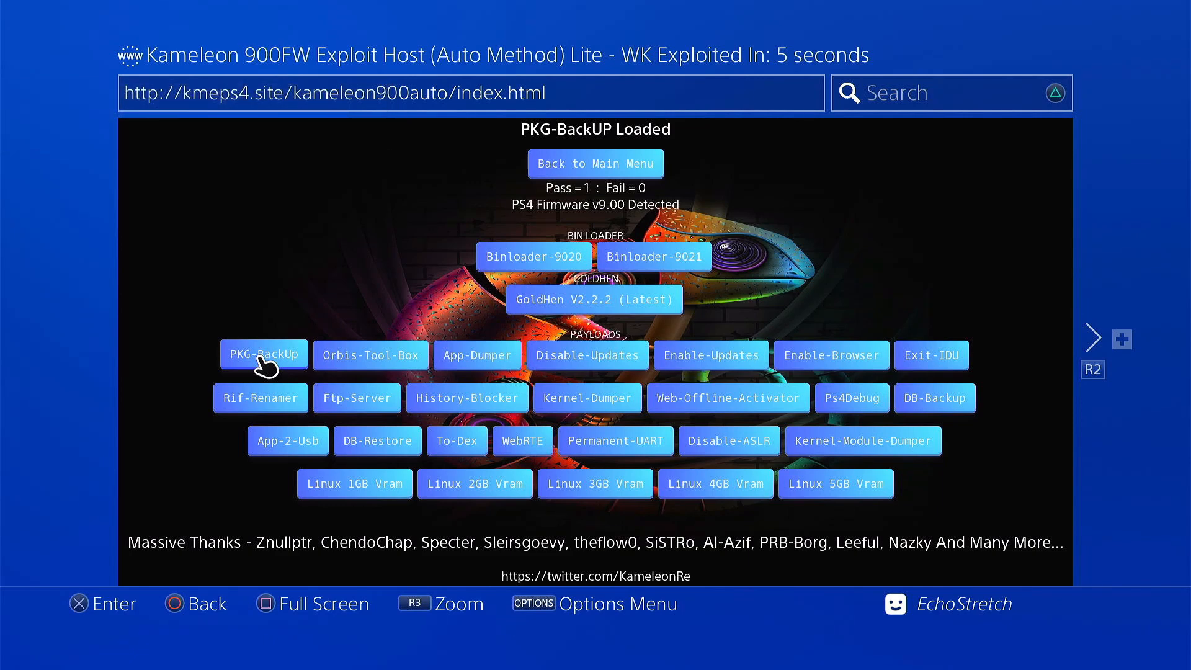
click(263, 354)
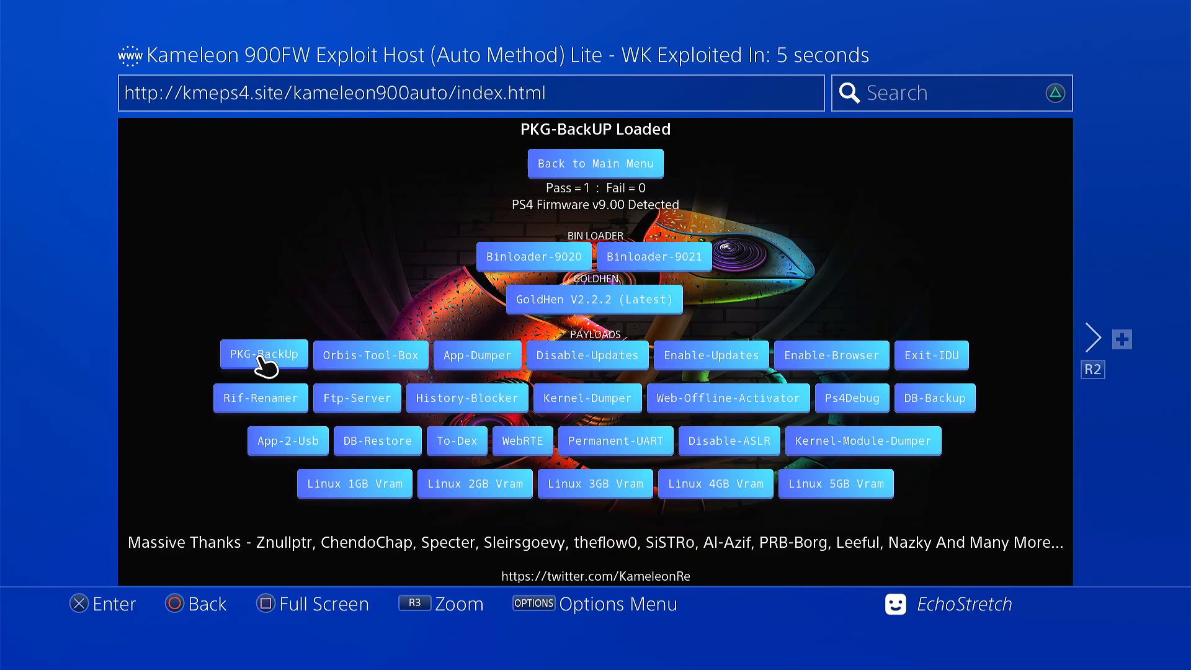
click(263, 354)
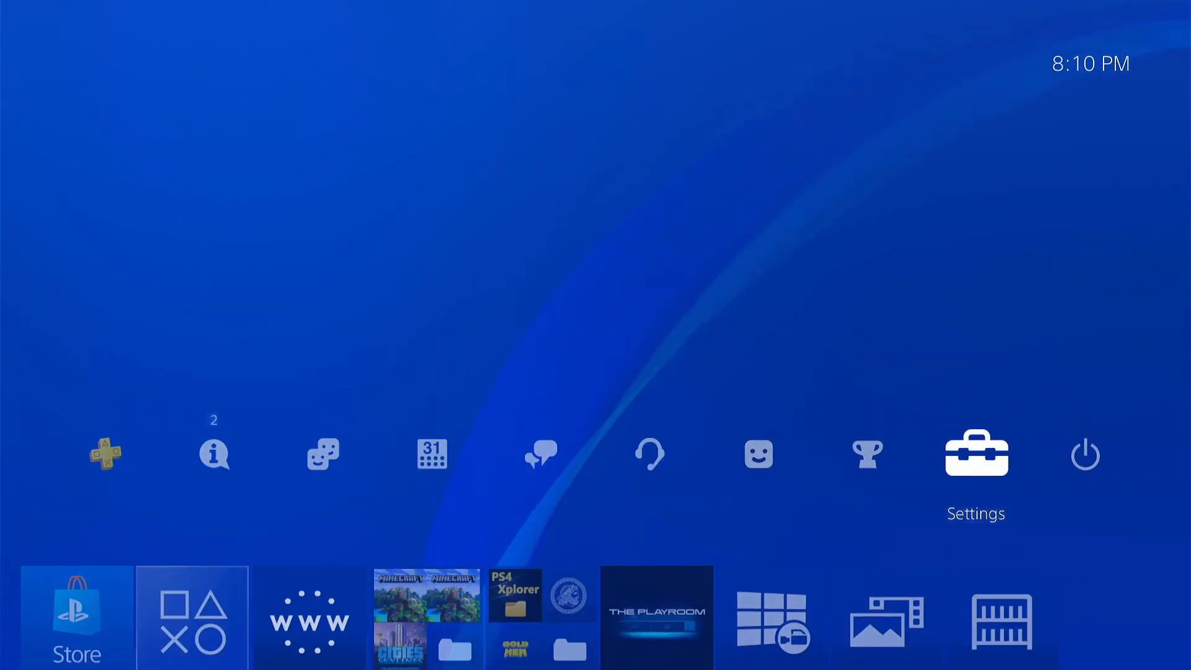
Navigate Settings > Devices to the USB Storage Devices list.
click(975, 453)
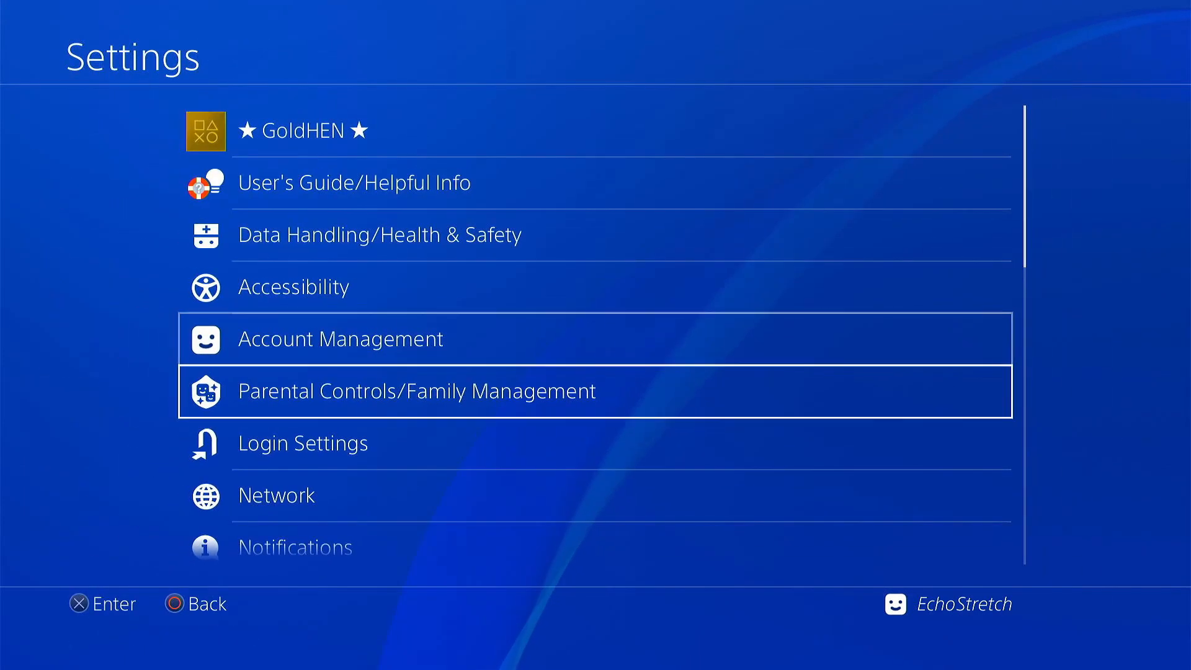
scroll(down, 3)
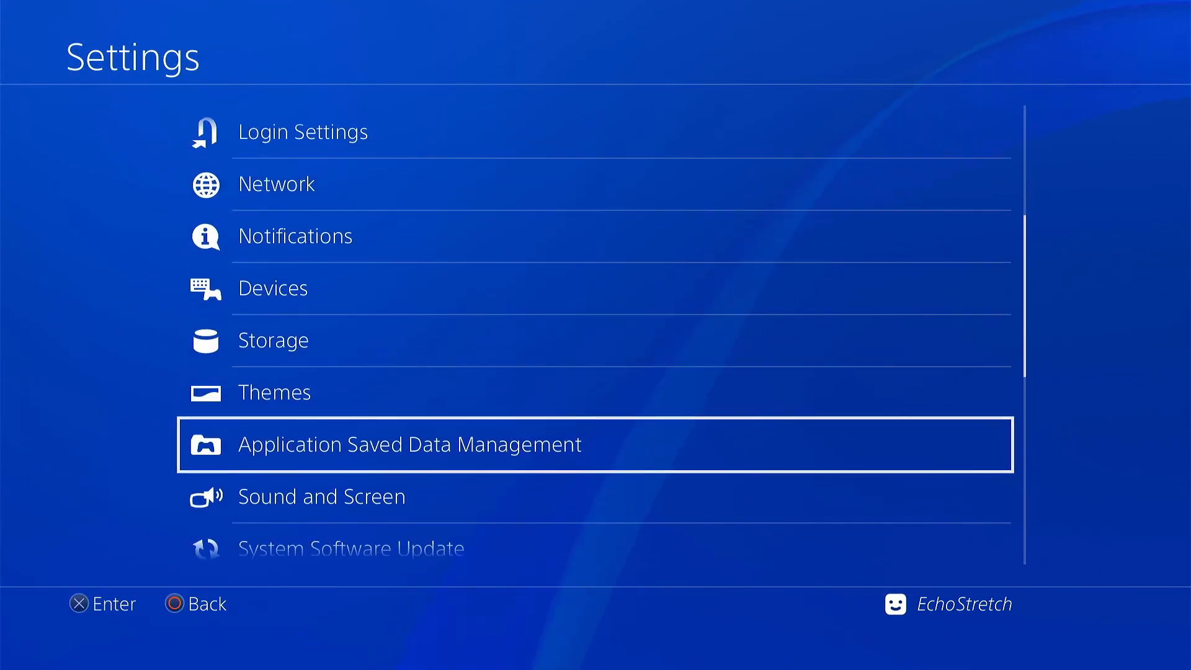
click(272, 339)
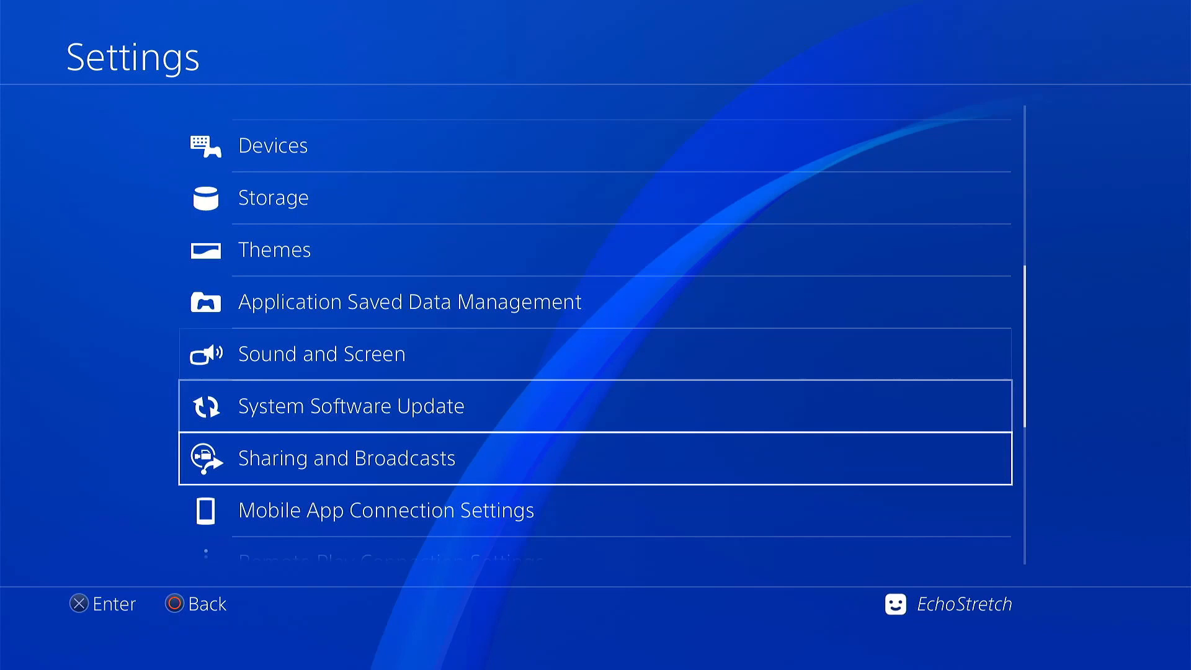
scroll(down, 3)
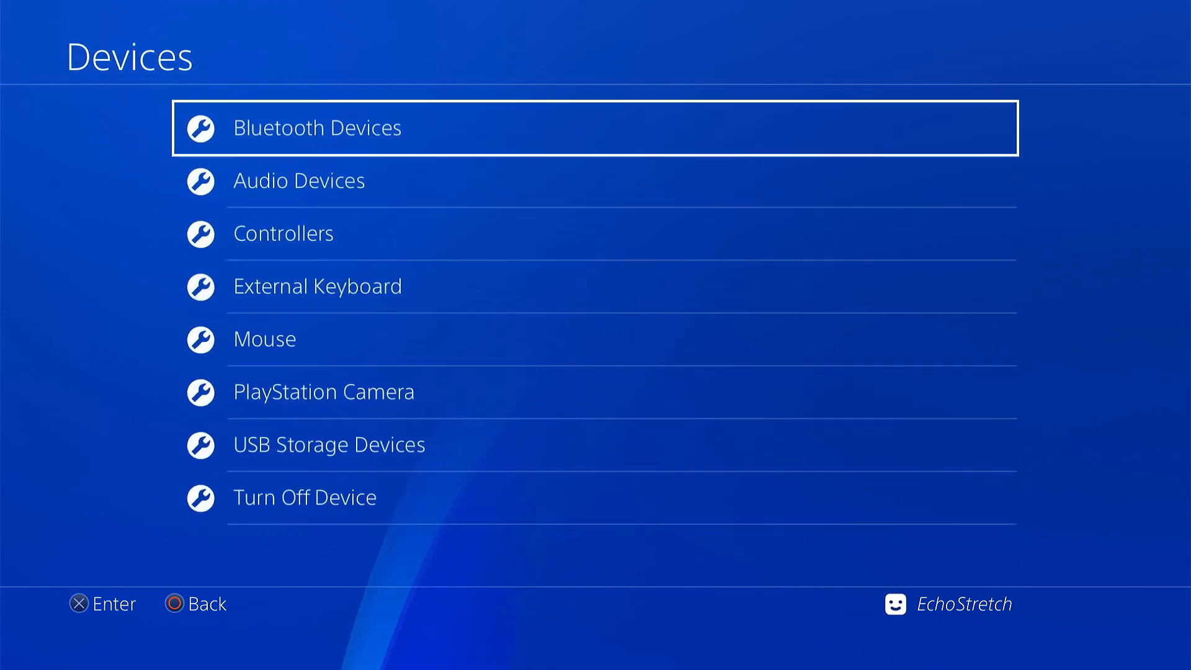
click(327, 444)
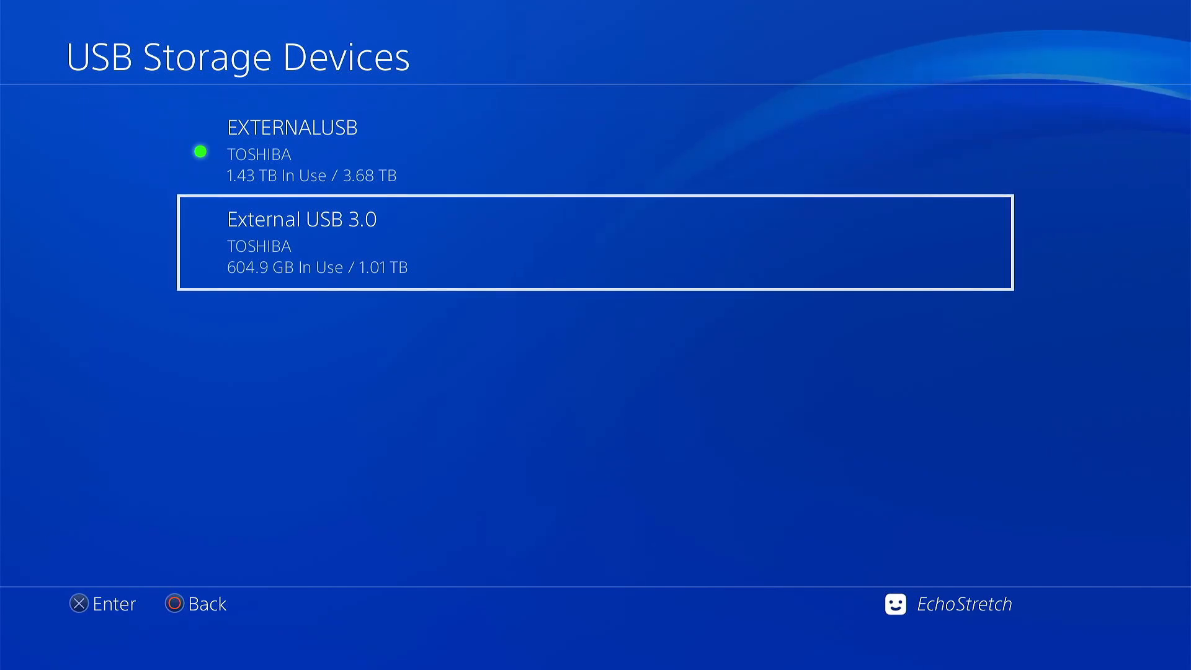
Stop using the External USB 3.0 drive so it can be unplugged.
key(up)
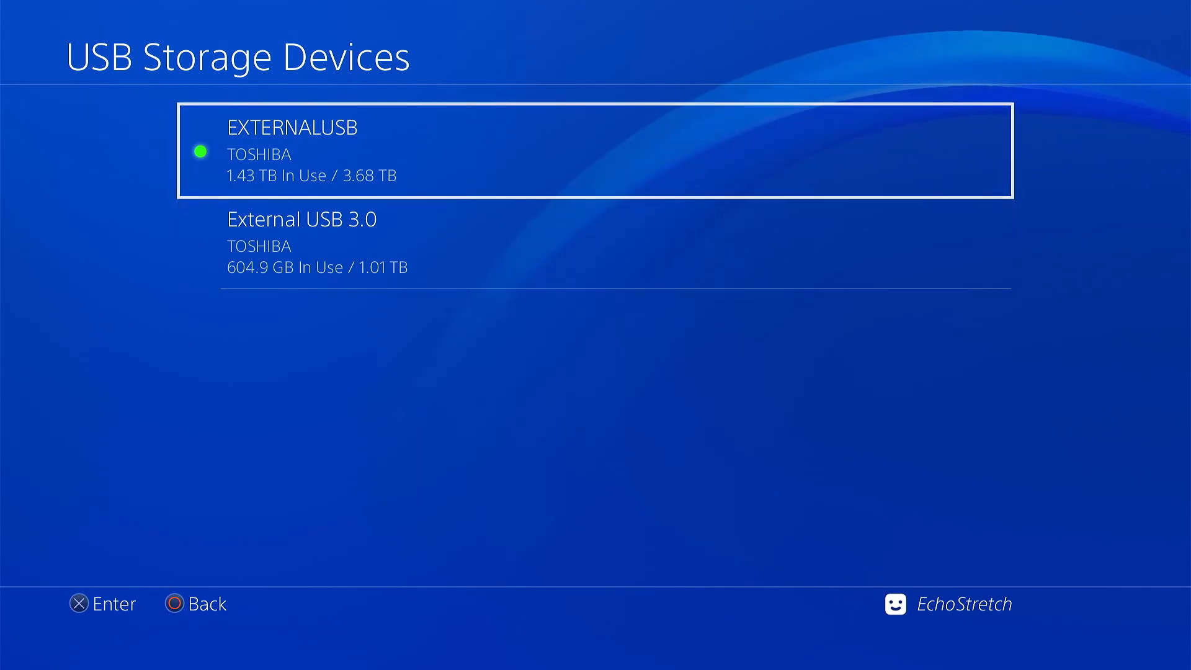
click(301, 218)
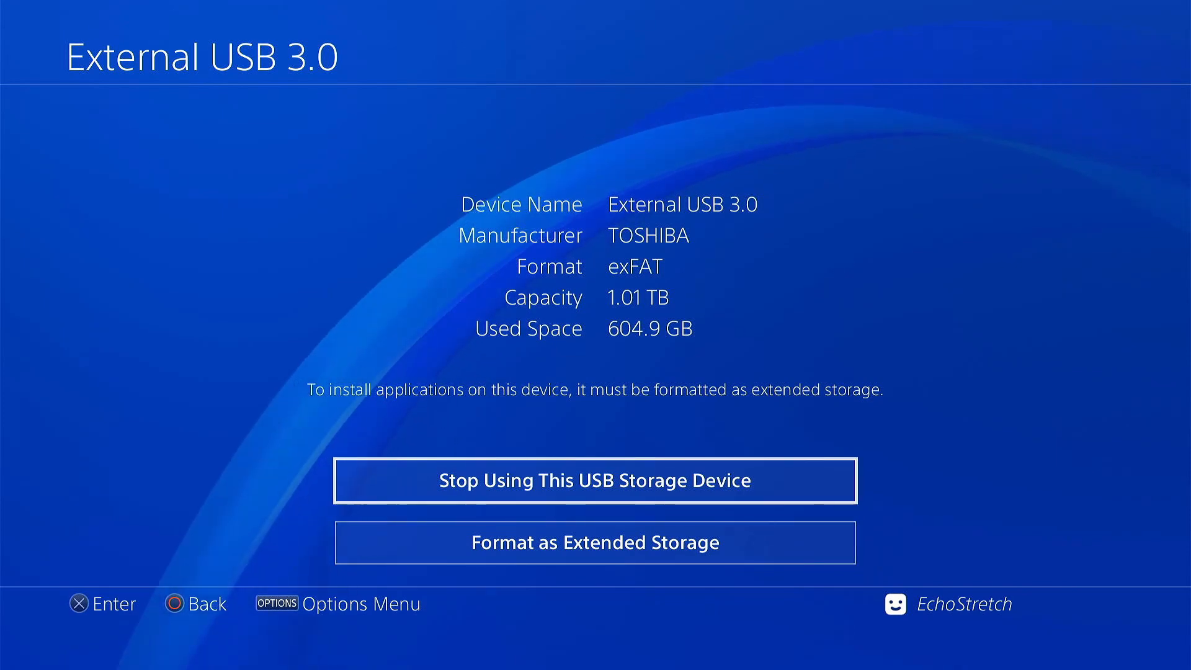
click(595, 480)
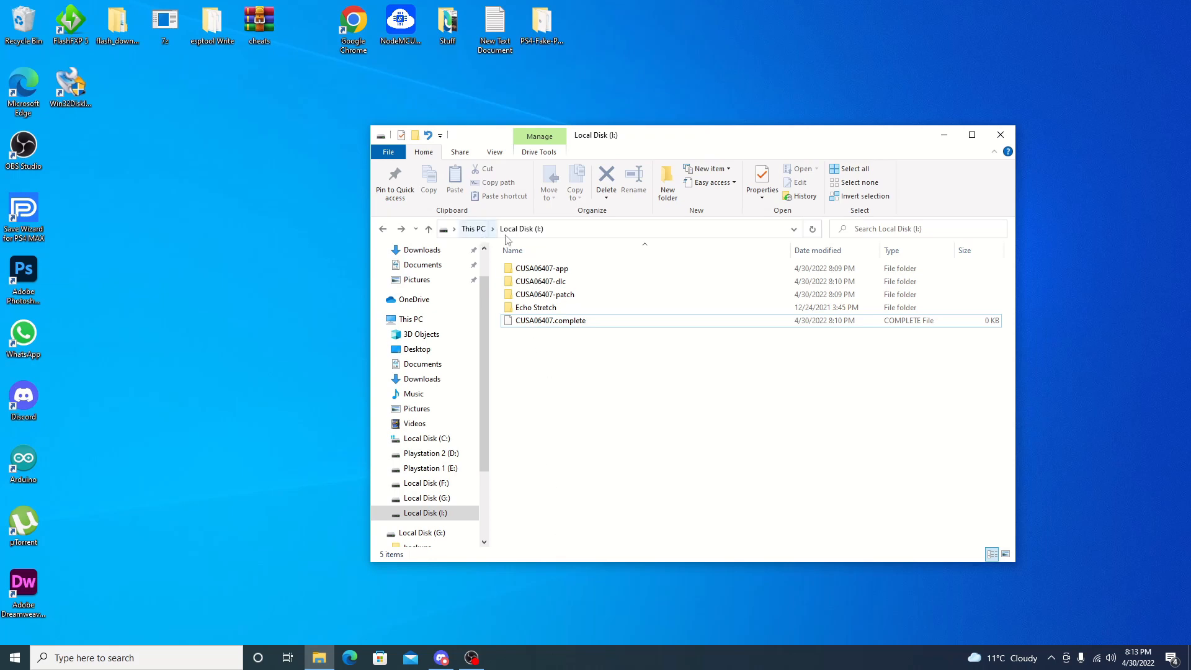
Check the CUSA06407 app, dlc and patch folders on the USB drive in File Explorer.
click(540, 268)
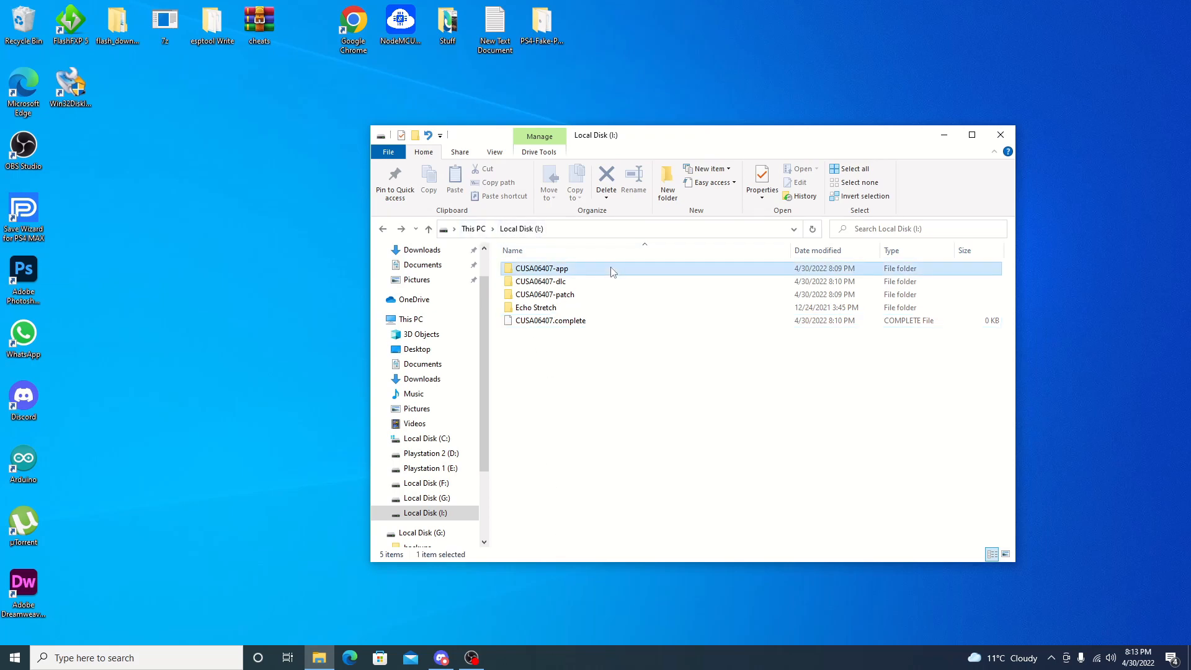
click(541, 282)
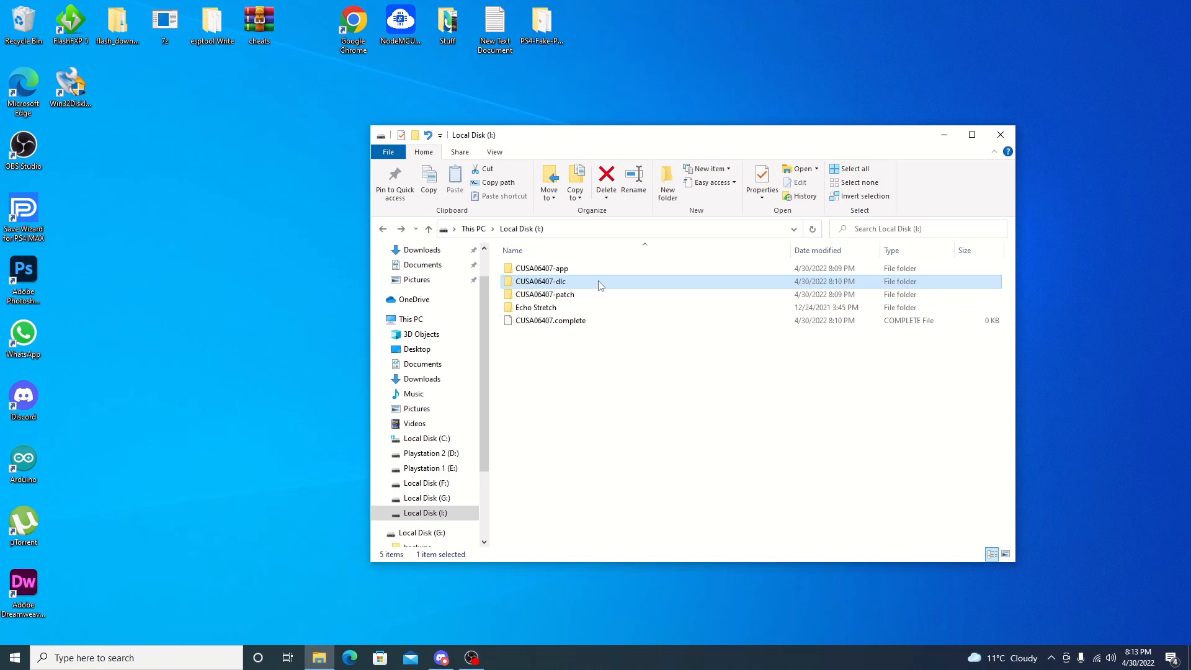
click(544, 294)
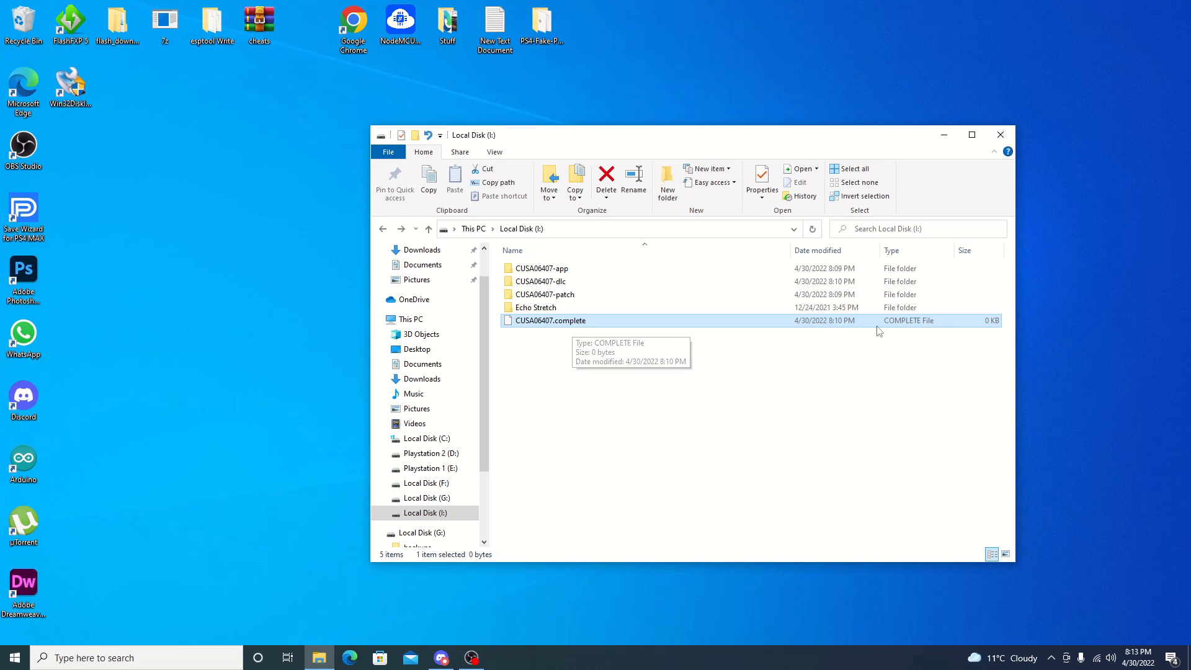
mouse_move(547, 140)
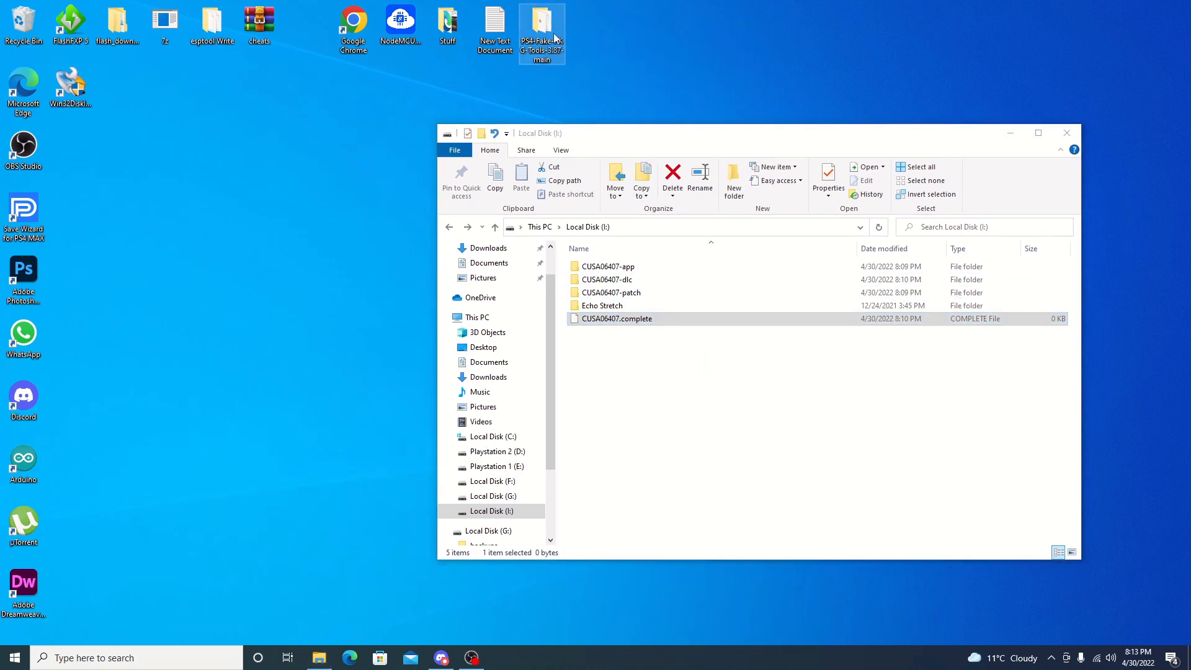
Launch orbis-pub-chk from PS4-Fake-PKG-Tools and dismiss its temp-space warning.
double_click(542, 25)
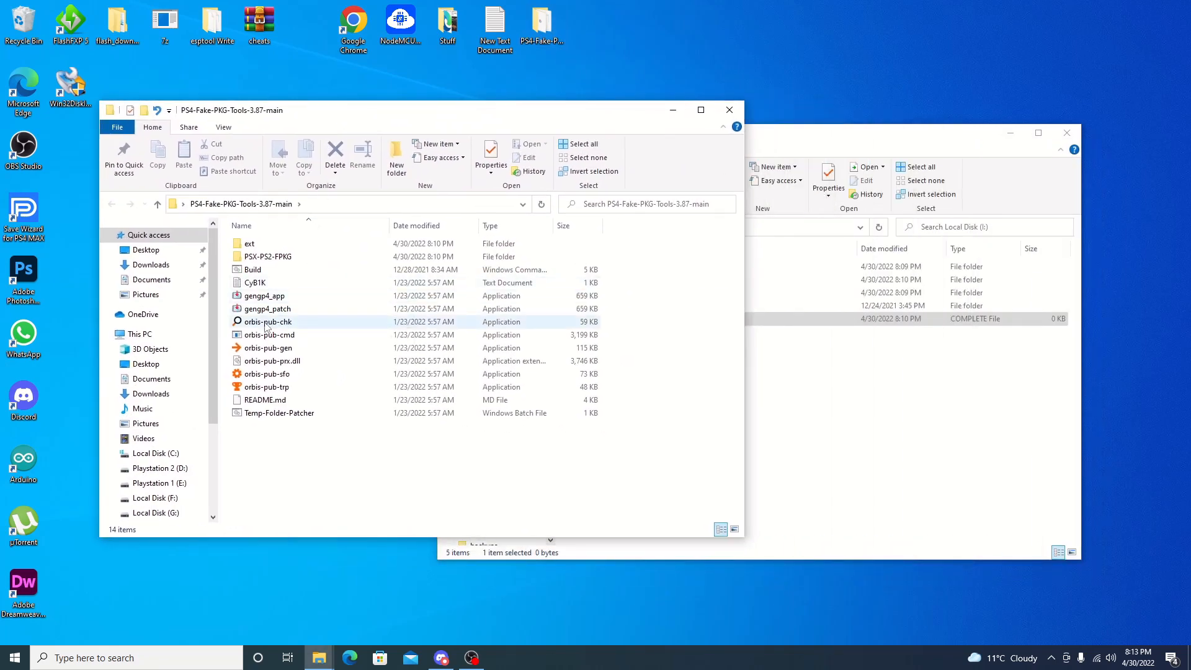
double_click(266, 321)
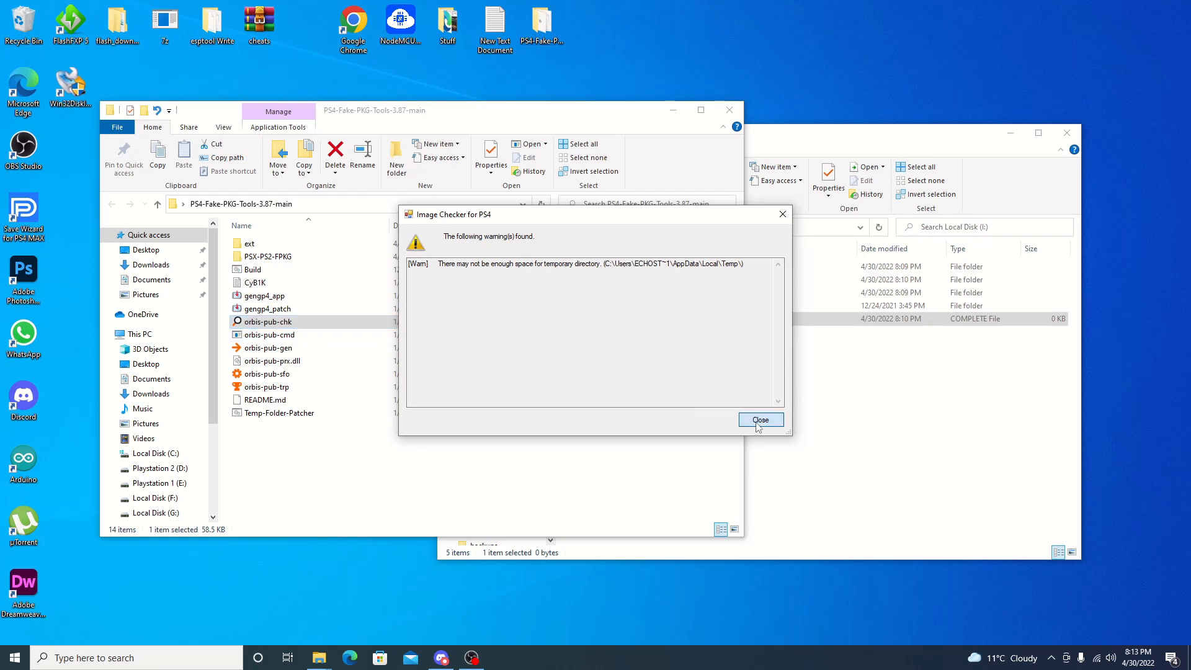
click(759, 419)
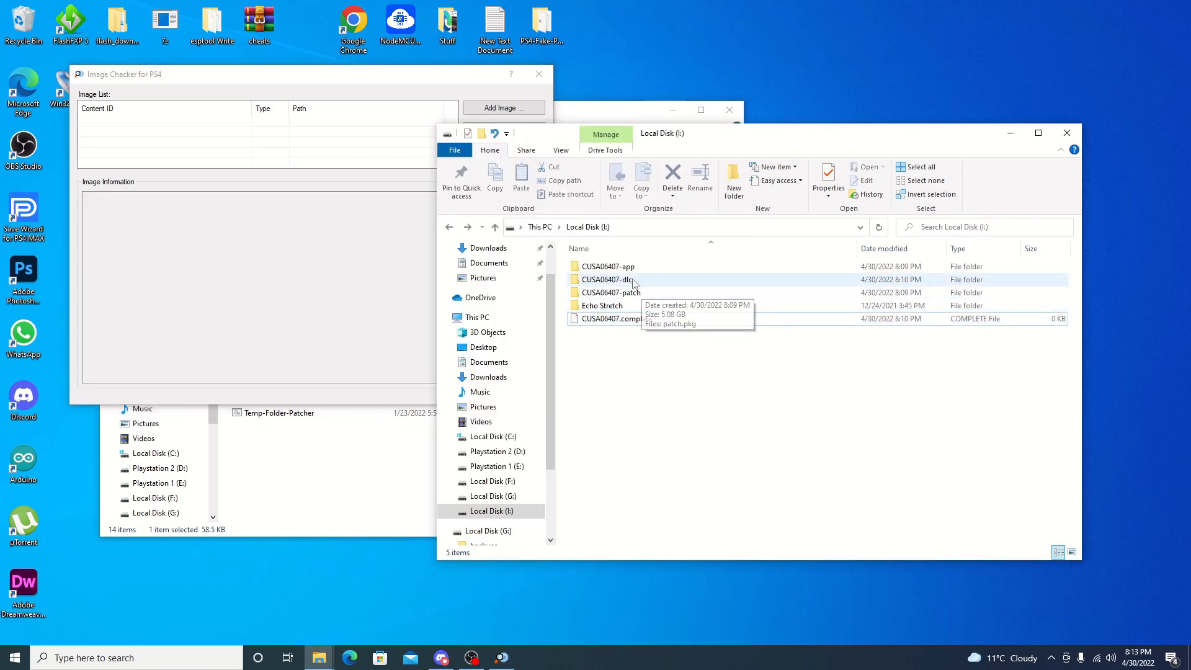
Load CUSA06407-app's app.pkg into Image Checker and copy its Content ID.
double_click(607, 265)
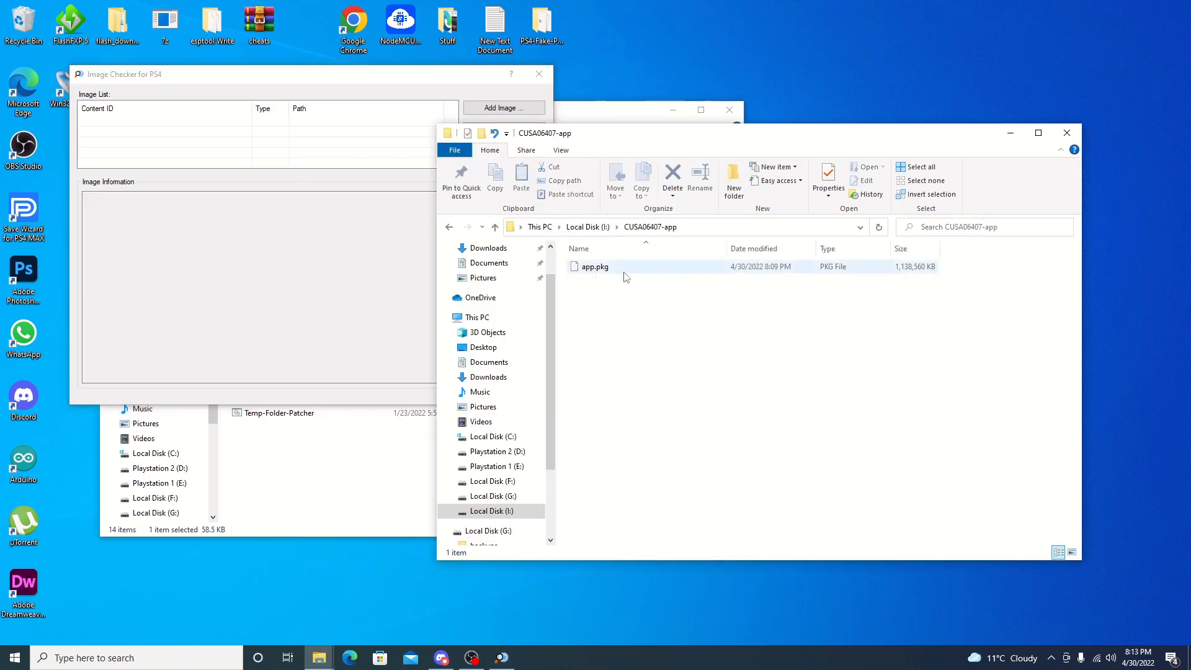
click(594, 266)
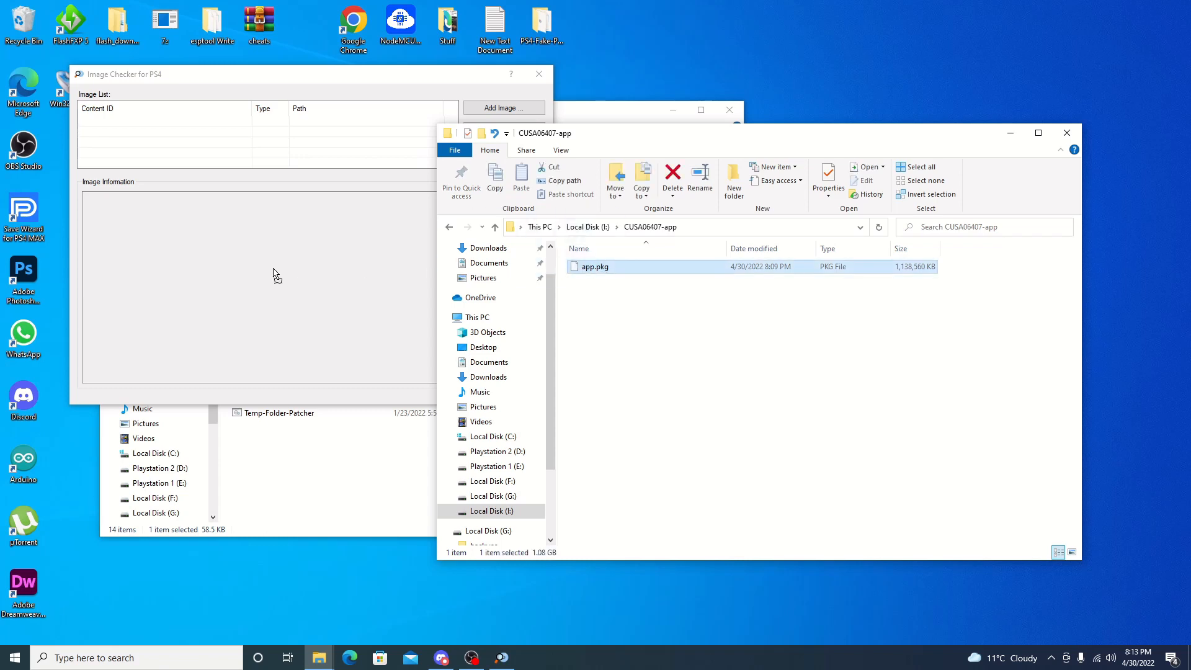
click(503, 107)
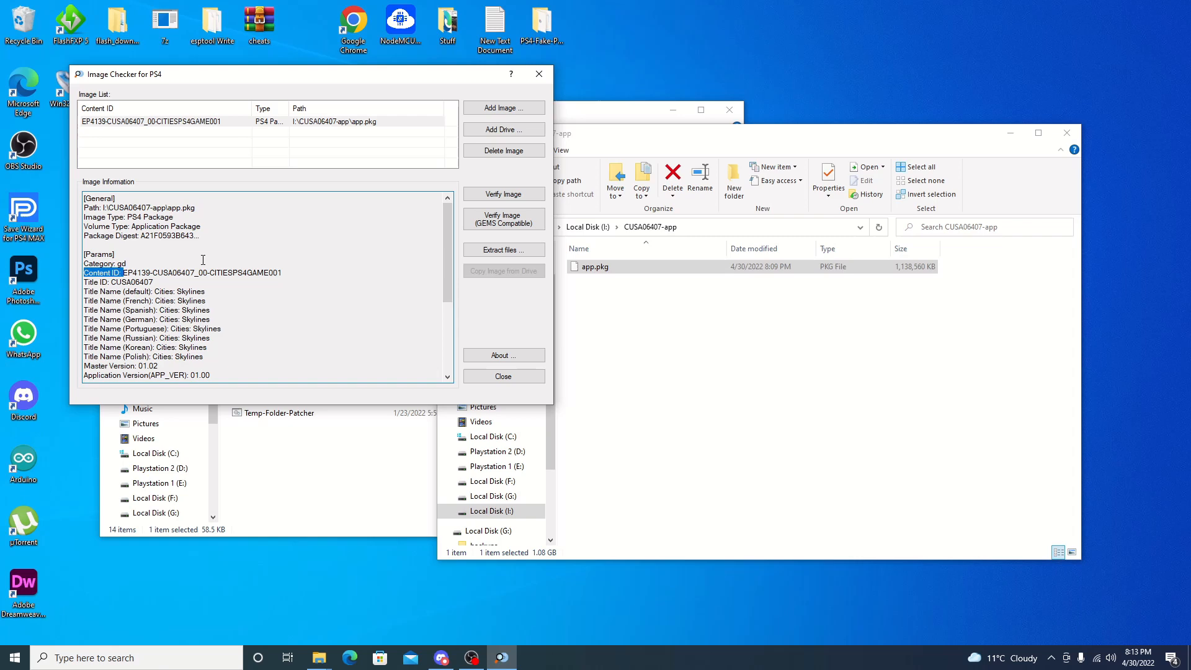
drag(120, 272, 282, 271)
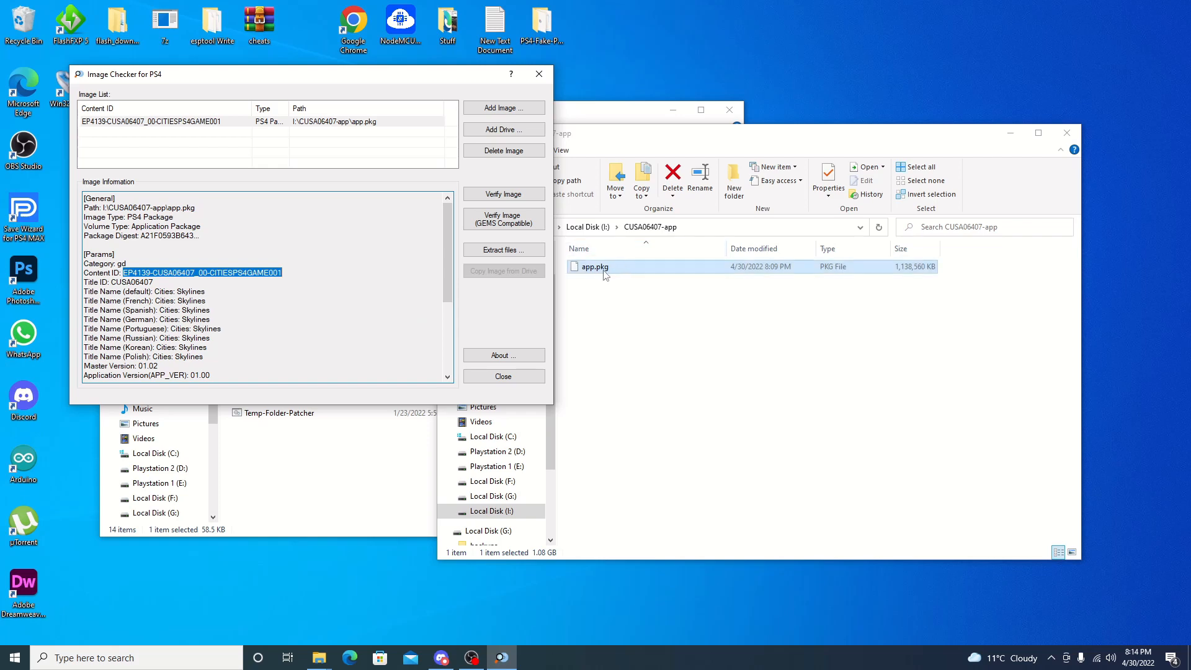
Rename app.pkg to EP4139-CUSA06407_00-CITIESPS4GAME001 and return to the drive's top folder.
right_click(595, 267)
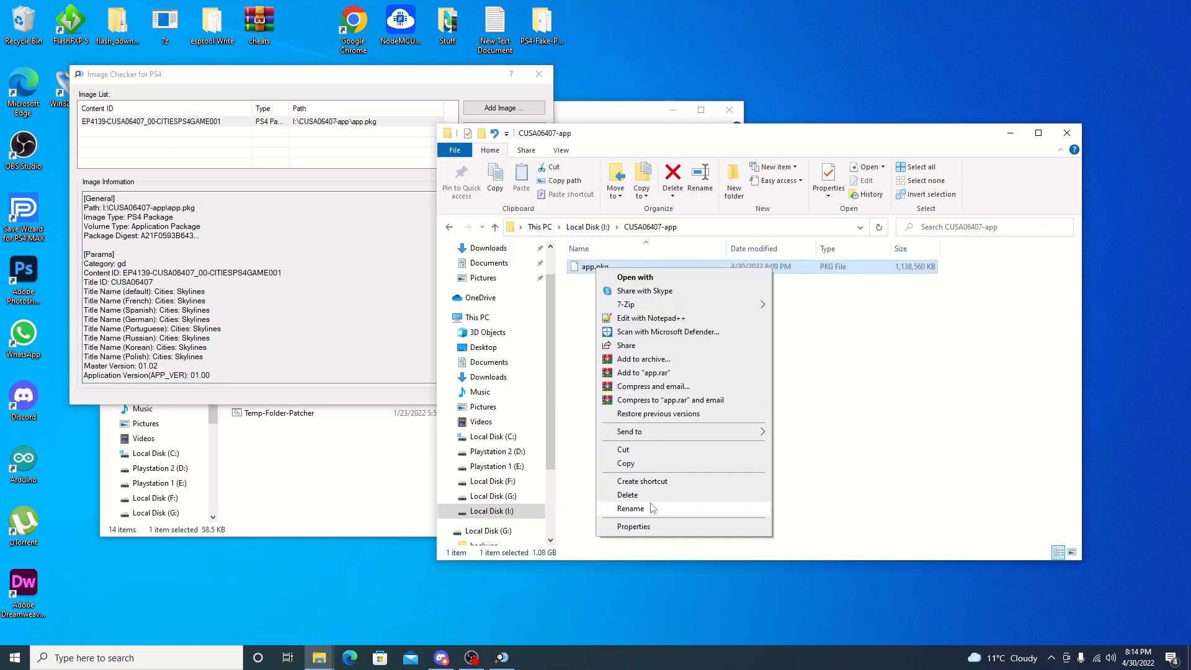
click(630, 509)
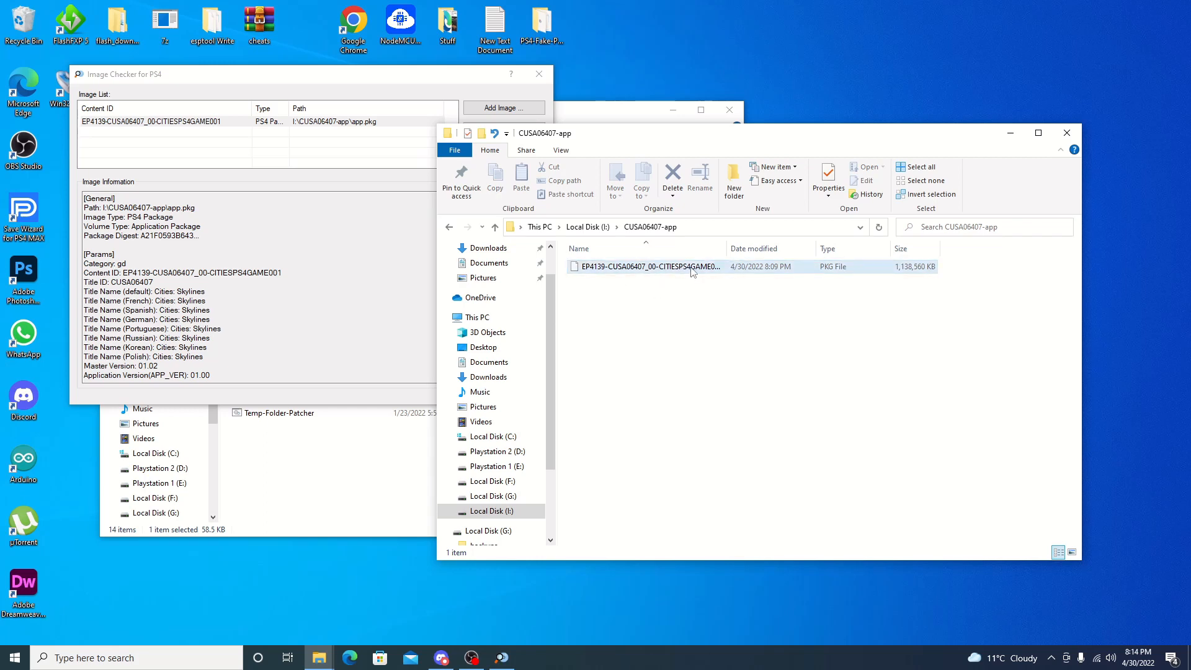
click(495, 226)
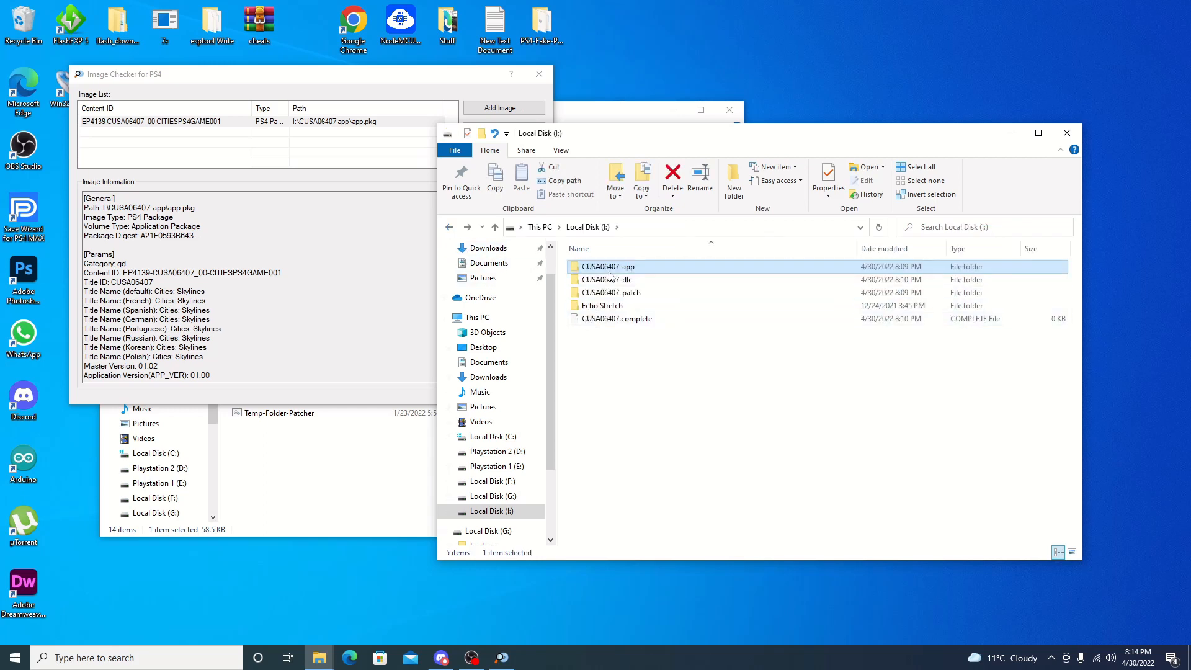
Load the ARTDECOHITECHEU1 DLC's ac.pkg into Image Checker to read its Content ID.
double_click(607, 279)
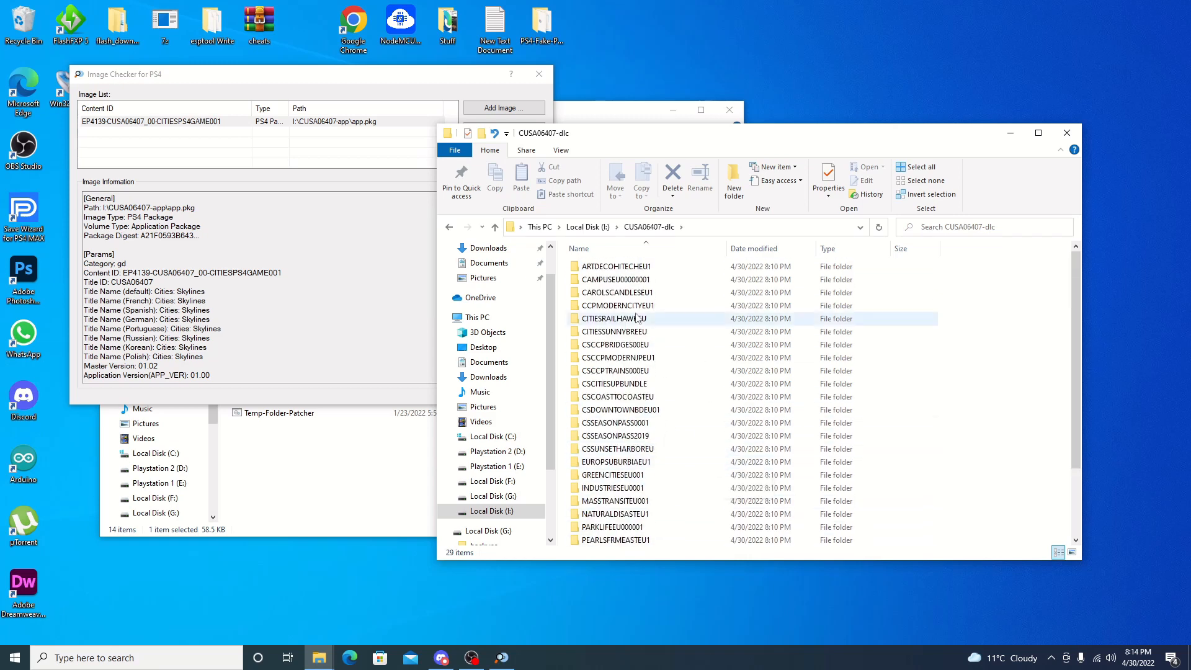
double_click(615, 266)
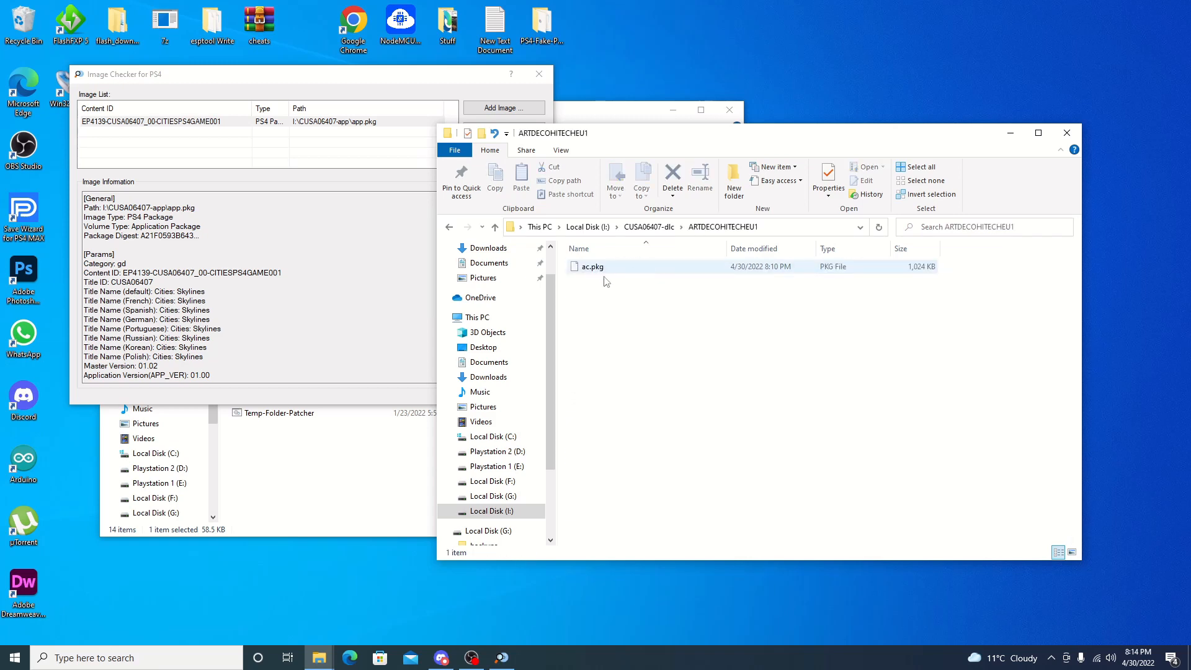
click(593, 266)
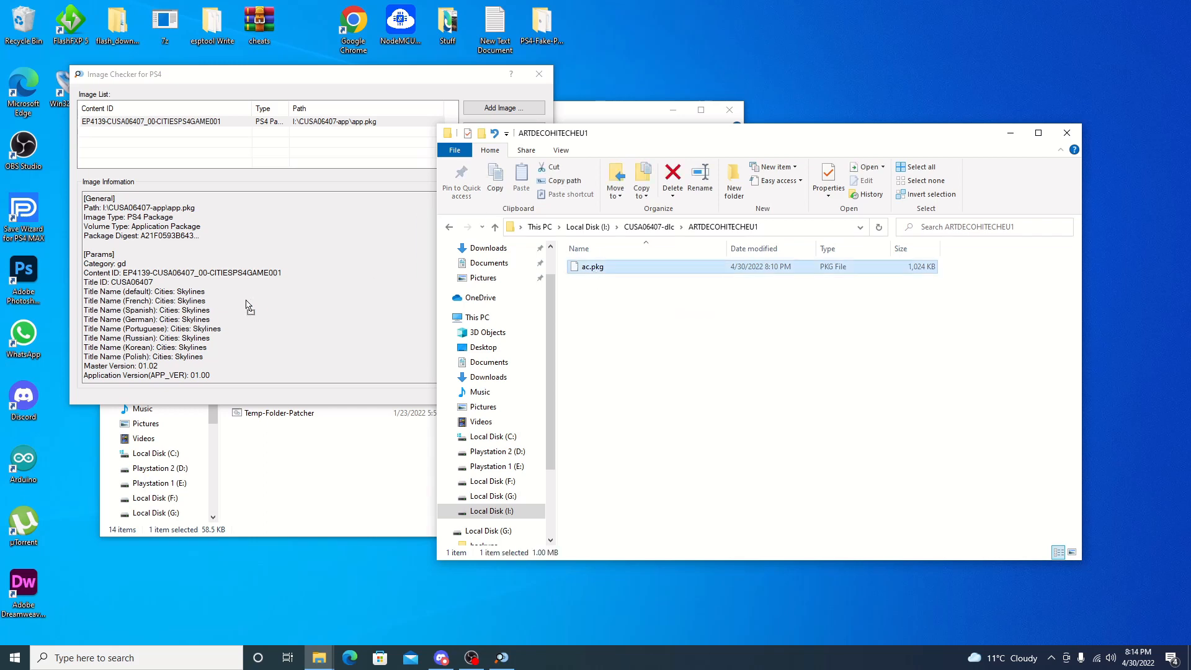
click(502, 106)
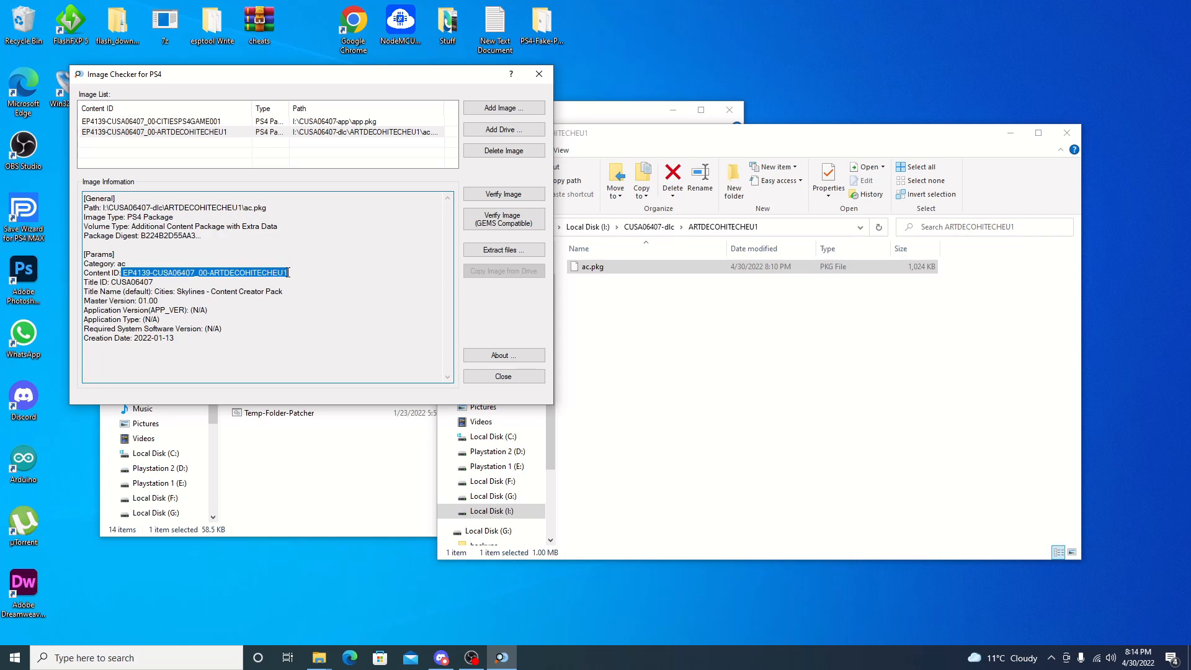
mouse_move(573, 305)
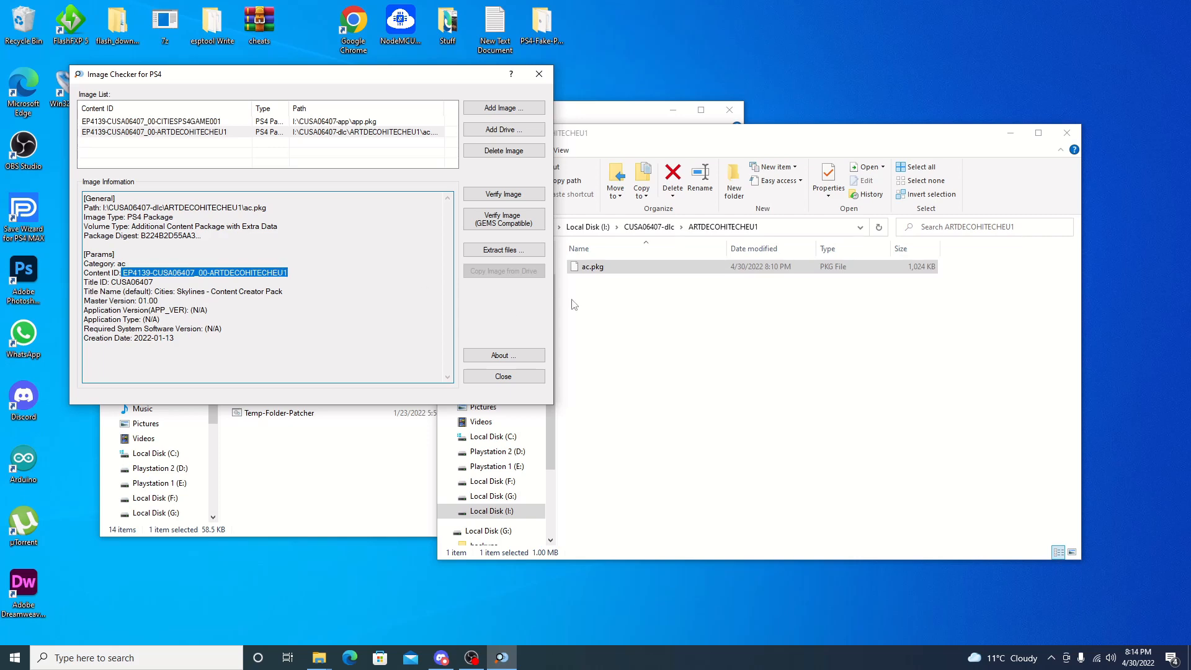
Rename ac.pkg to EP4139-CUSA06407_00-ARTDECOHITECHEU1.pkg and go back to the DLC folder.
right_click(591, 266)
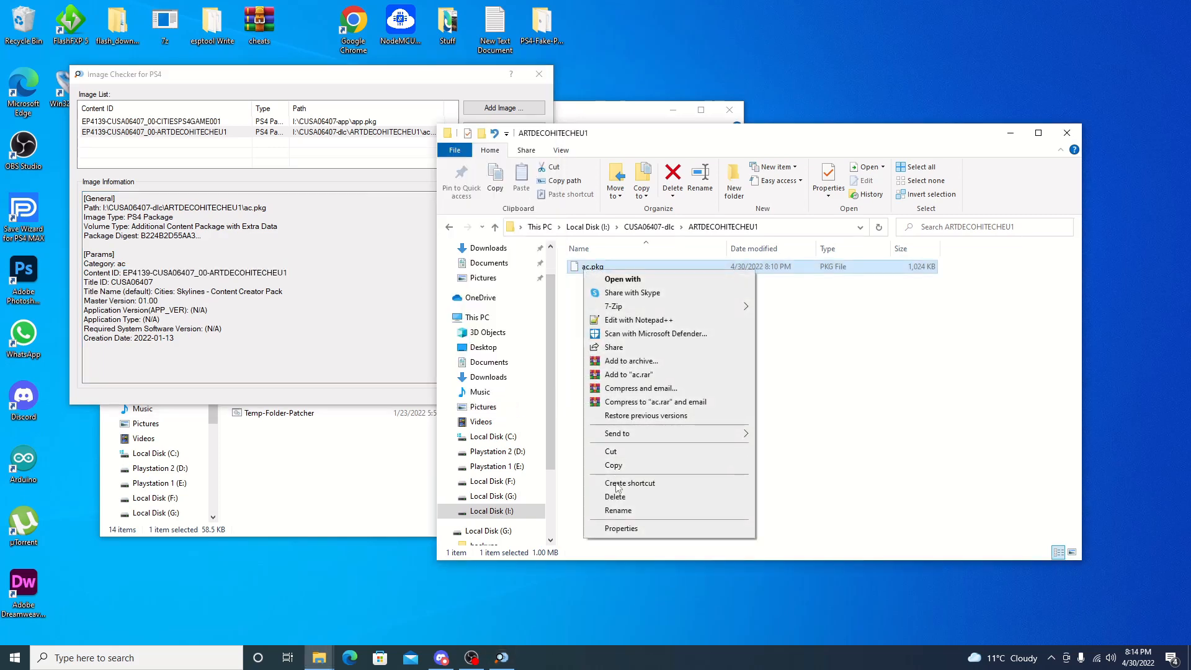
click(618, 509)
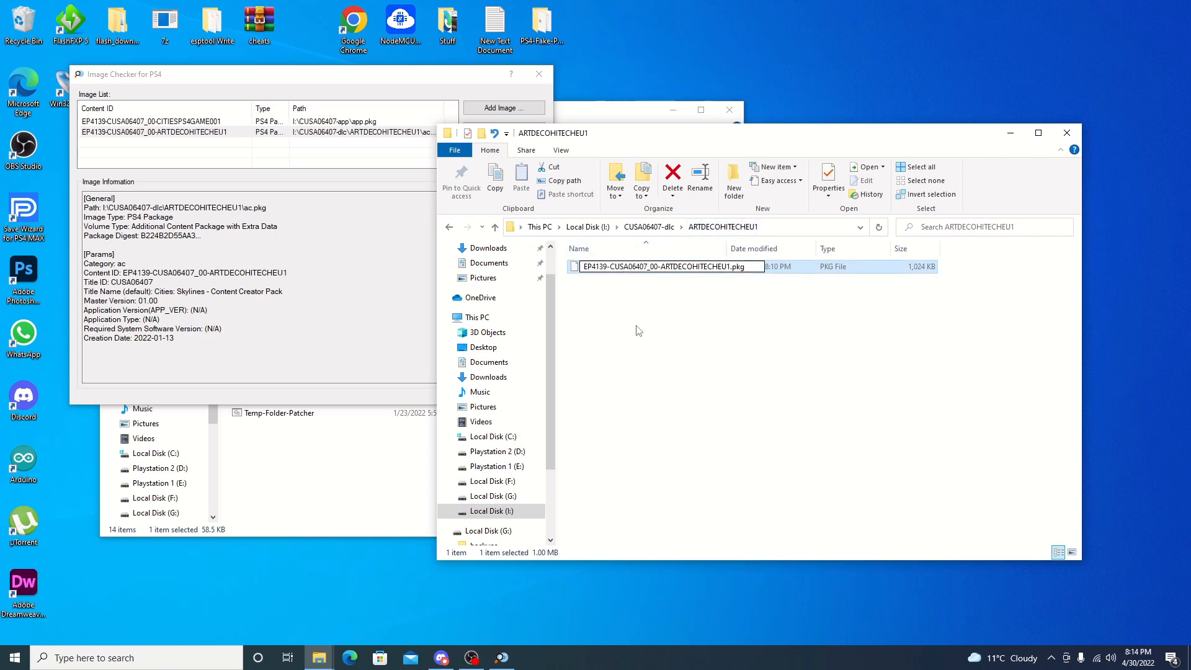
click(448, 226)
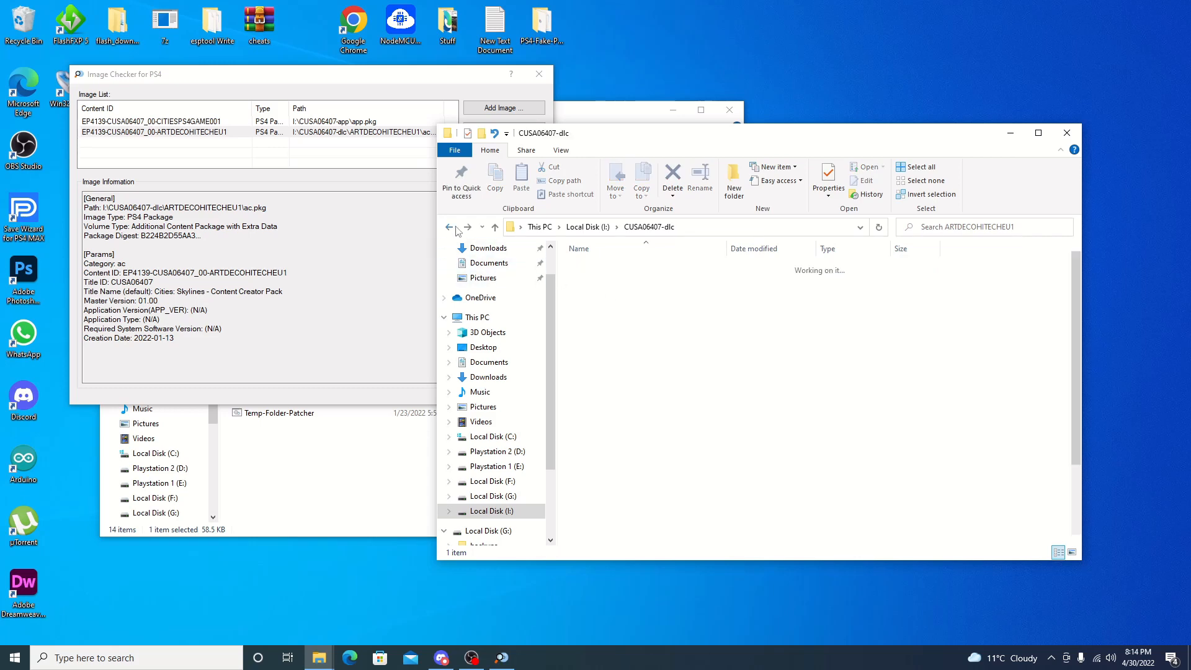
Load CUSA06407-patch's patch.pkg and rename it EP4139-CUSA06407_00-CITIESPS4GAME001_10.0.pkg.
click(448, 226)
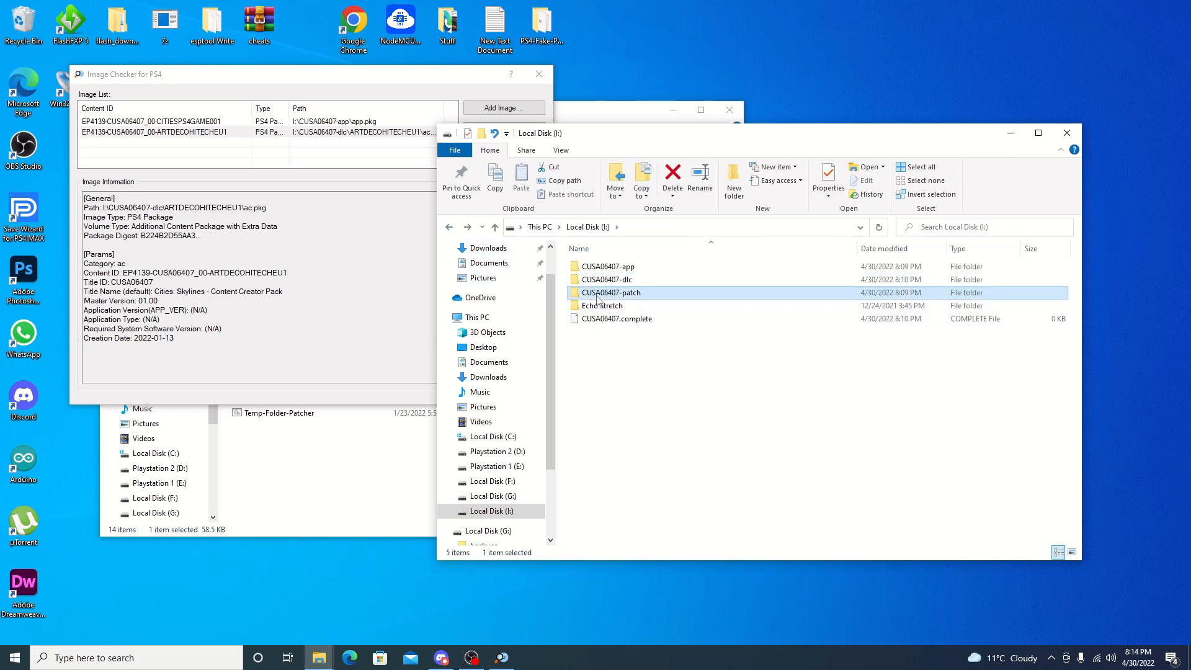
double_click(611, 293)
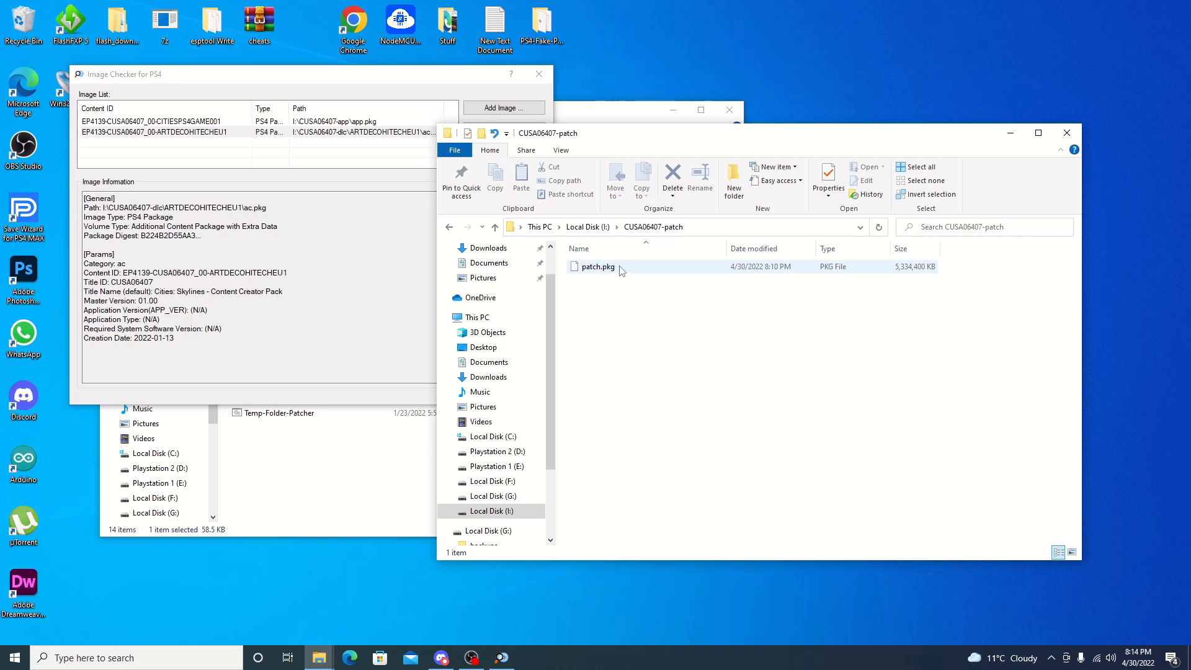
click(599, 267)
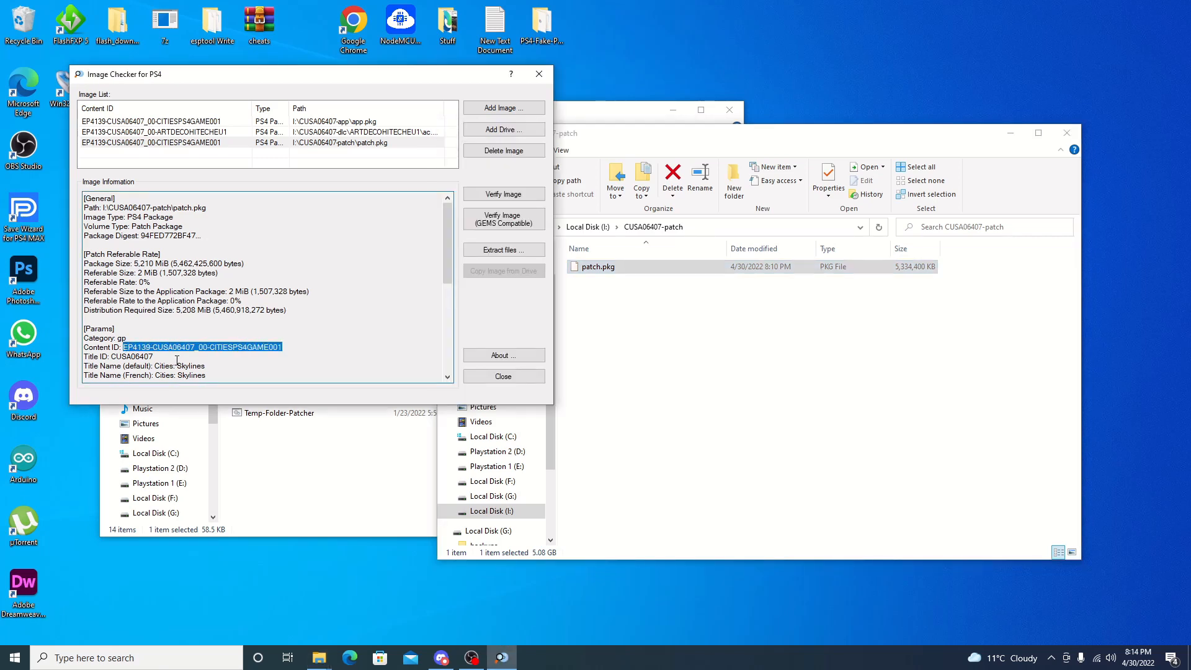
click(596, 266)
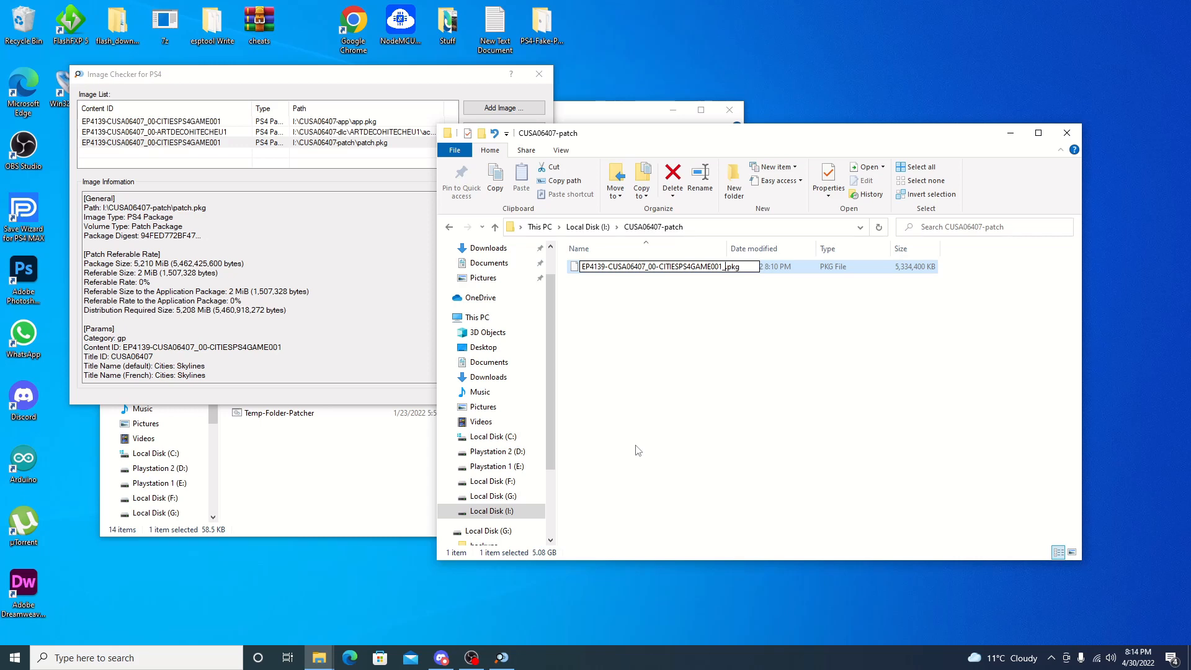
text(_10.0)
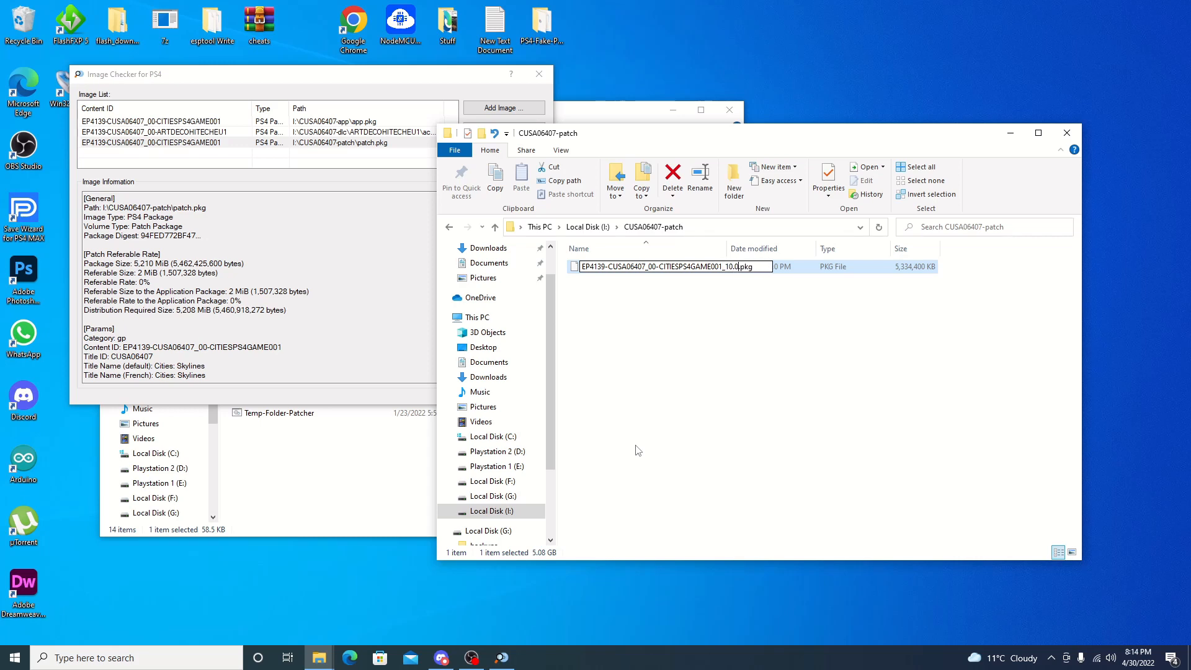